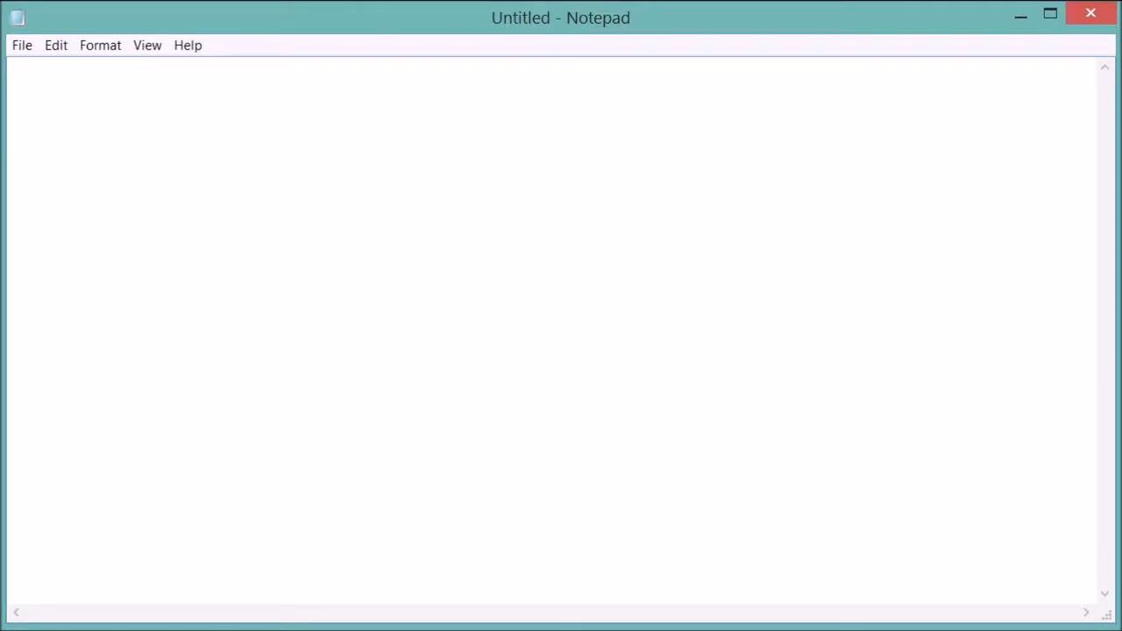
- Type the <html> and <script type="text/javascript"> tags with their closing tags
text(<h)
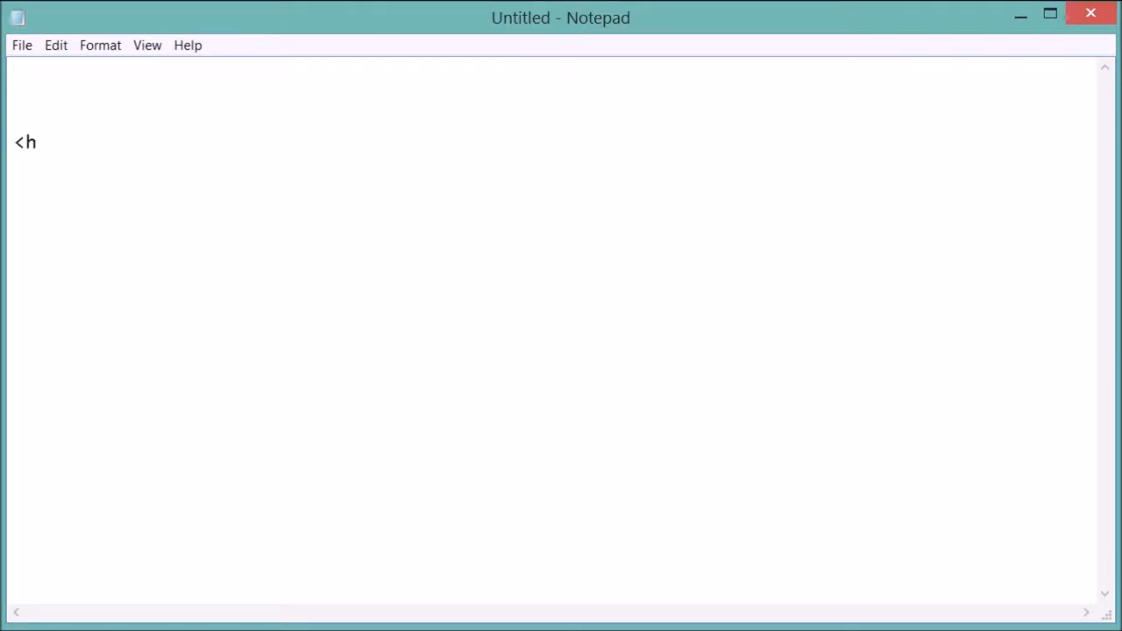
text(tml>)
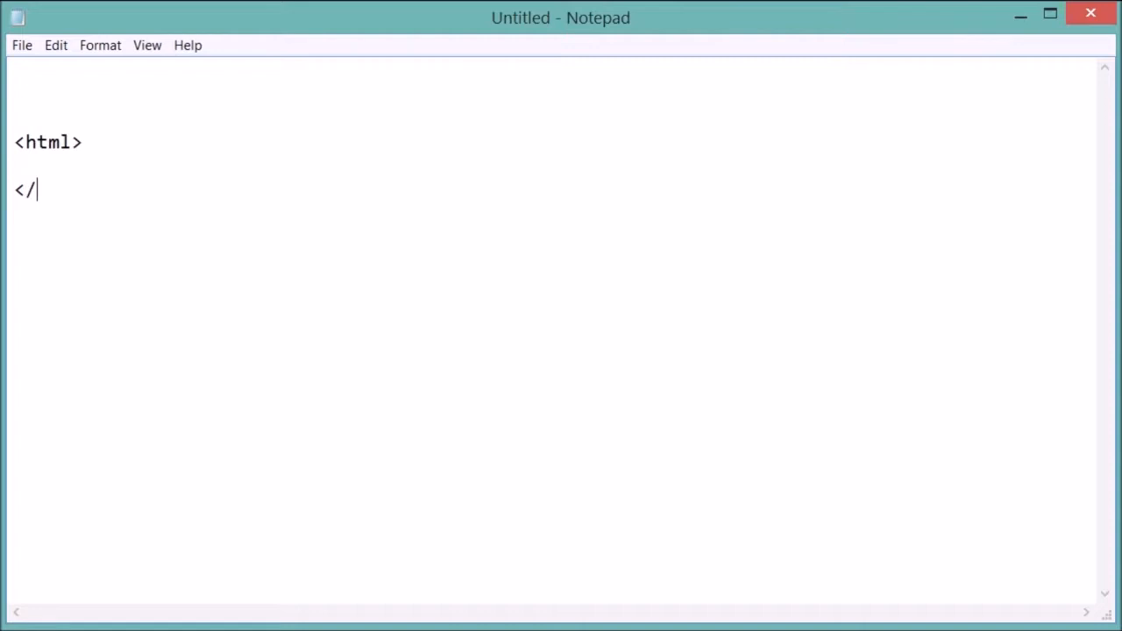
text(html>)
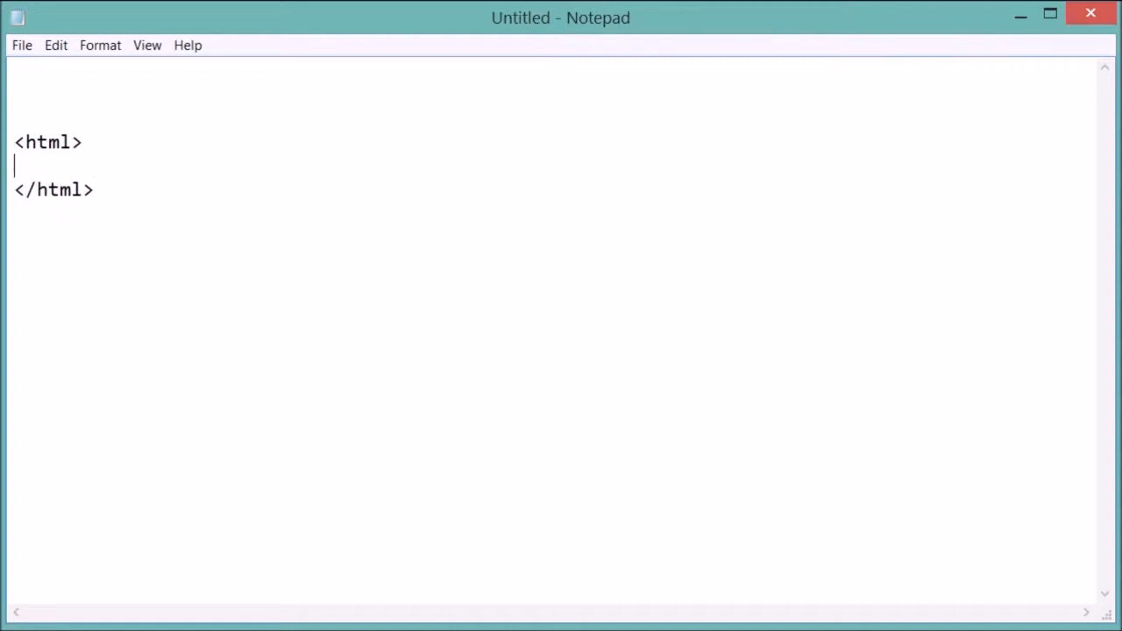
text(<)
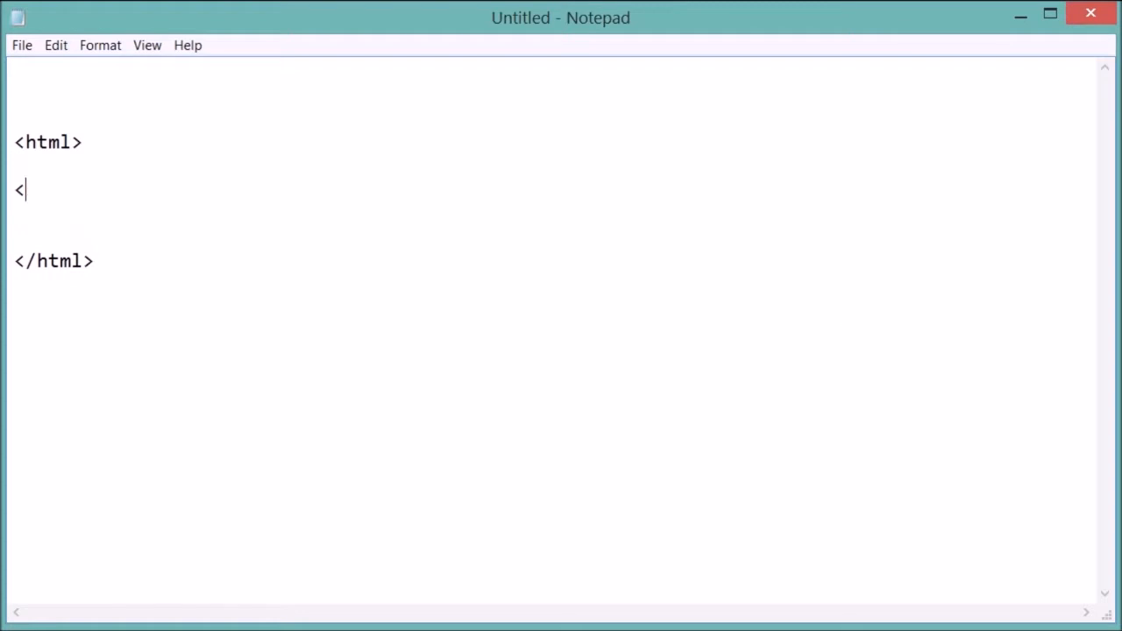
text(script ty)
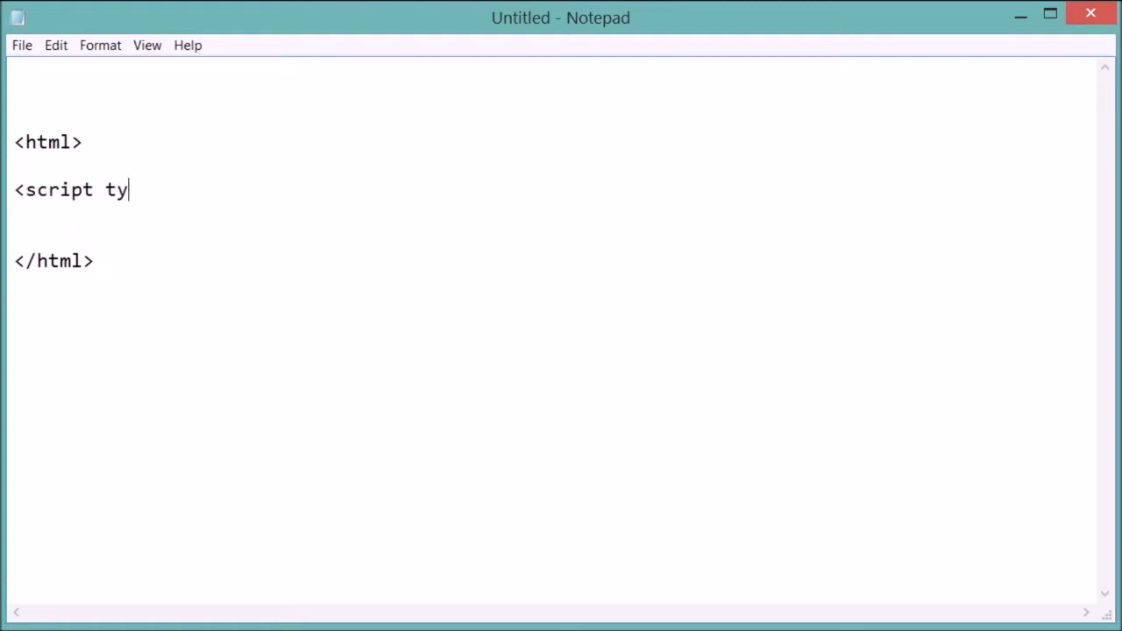
text(pe="text)
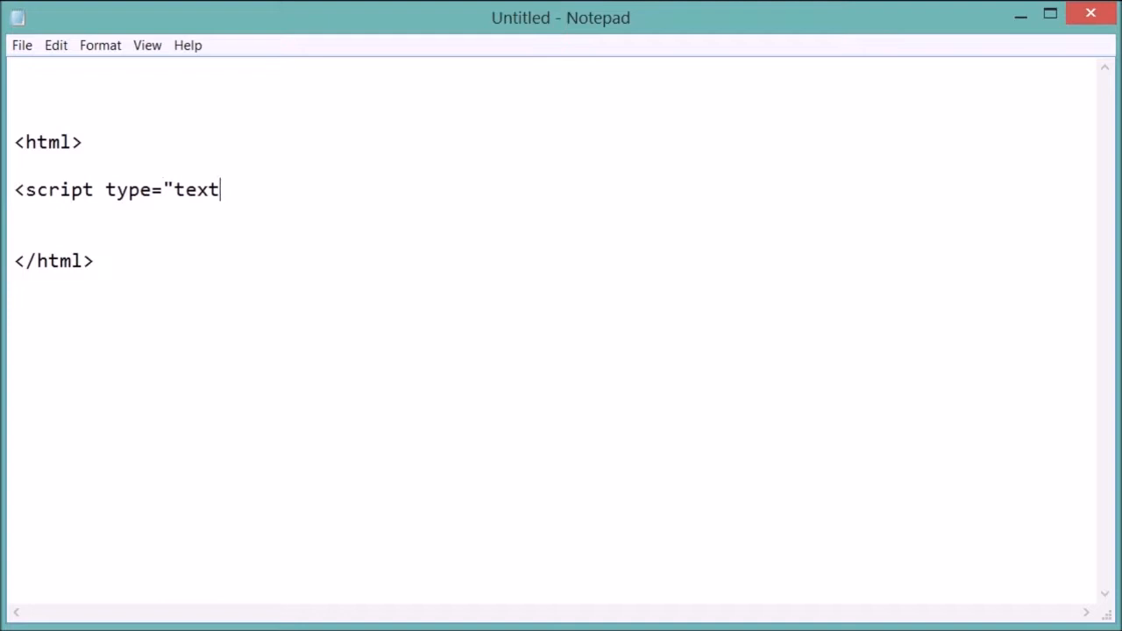
text(/java)
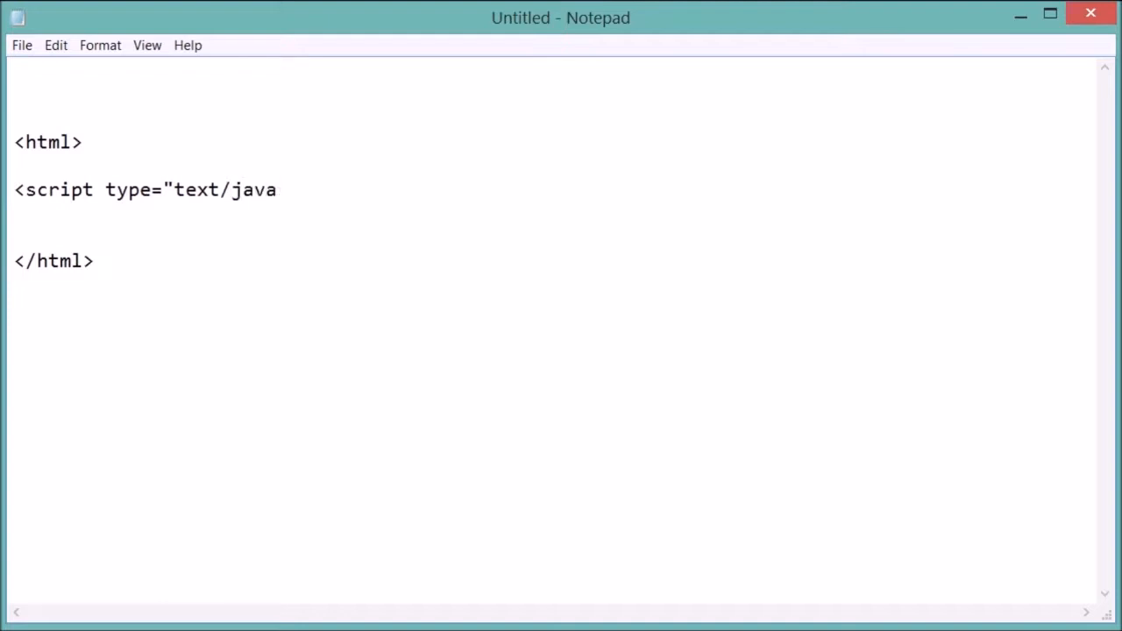
text(script">)
text(</sci)
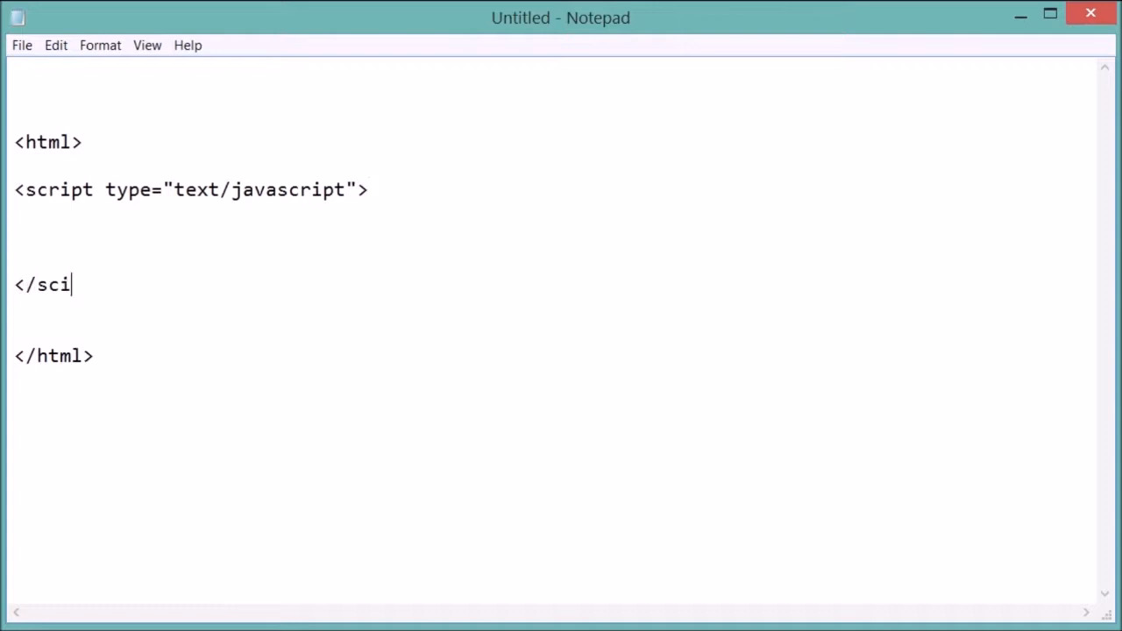
text(pt>)
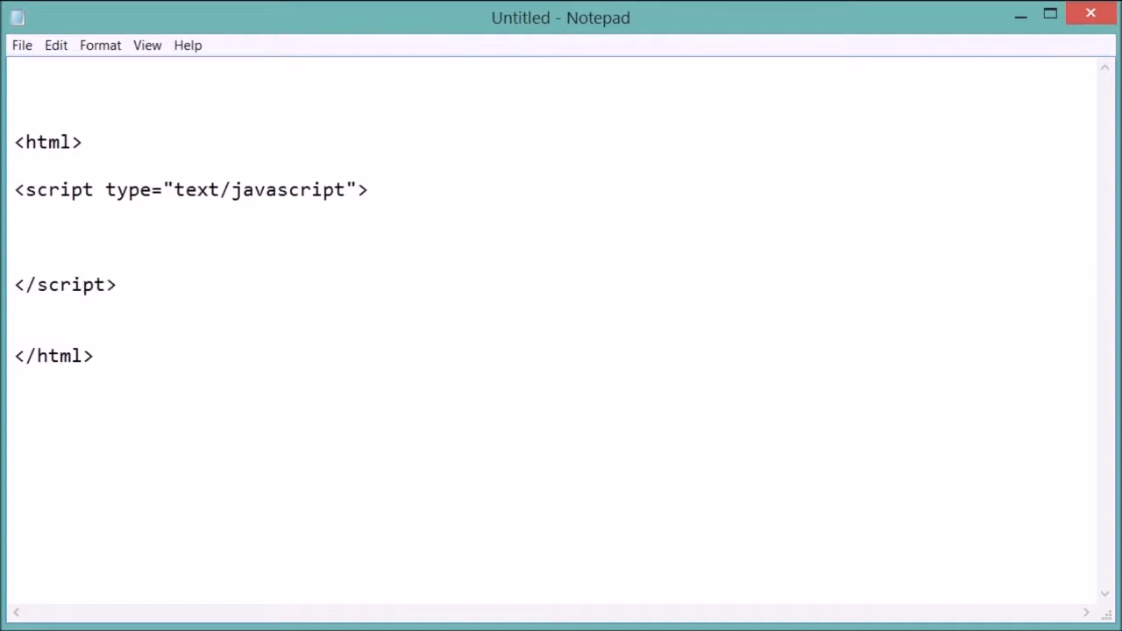
key(enter)
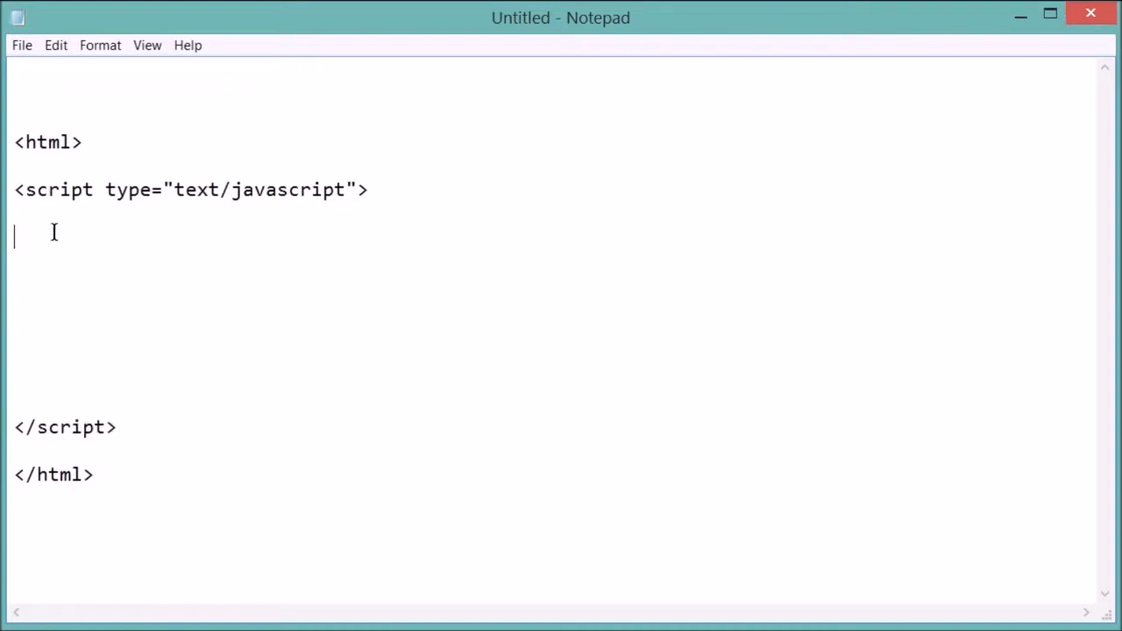
mouse_move(363, 551)
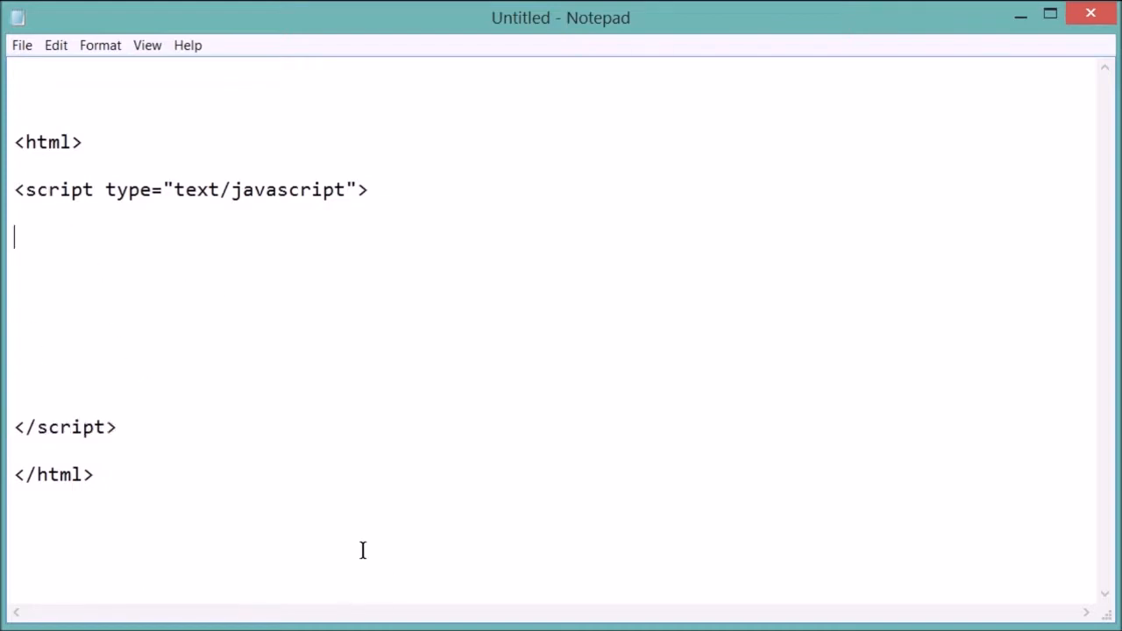
mouse_move(503, 447)
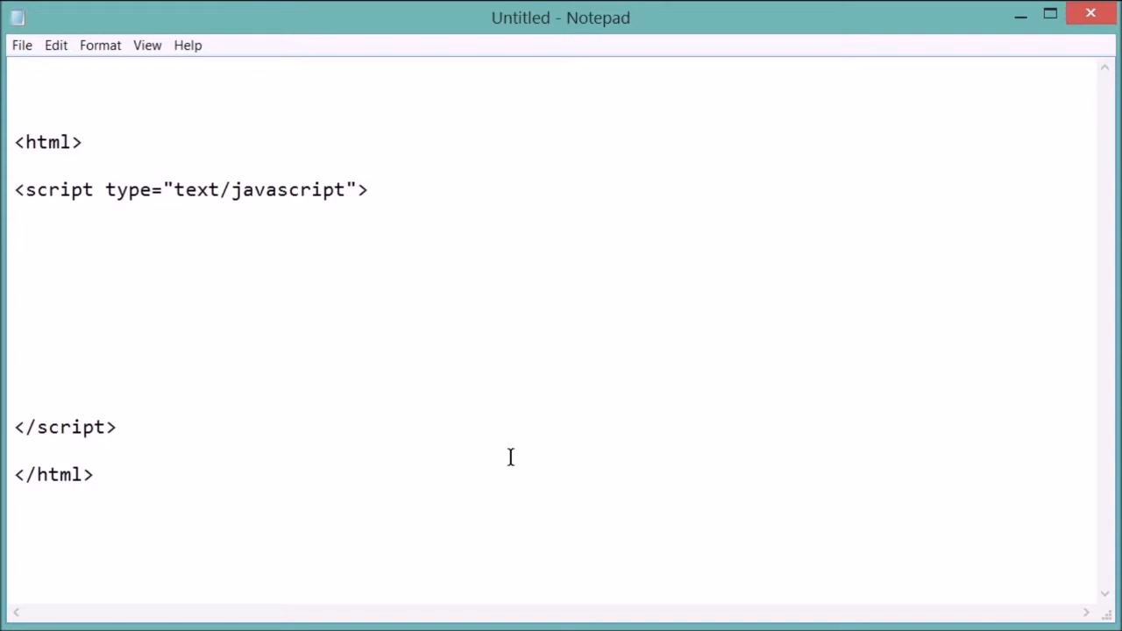
mouse_move(526, 488)
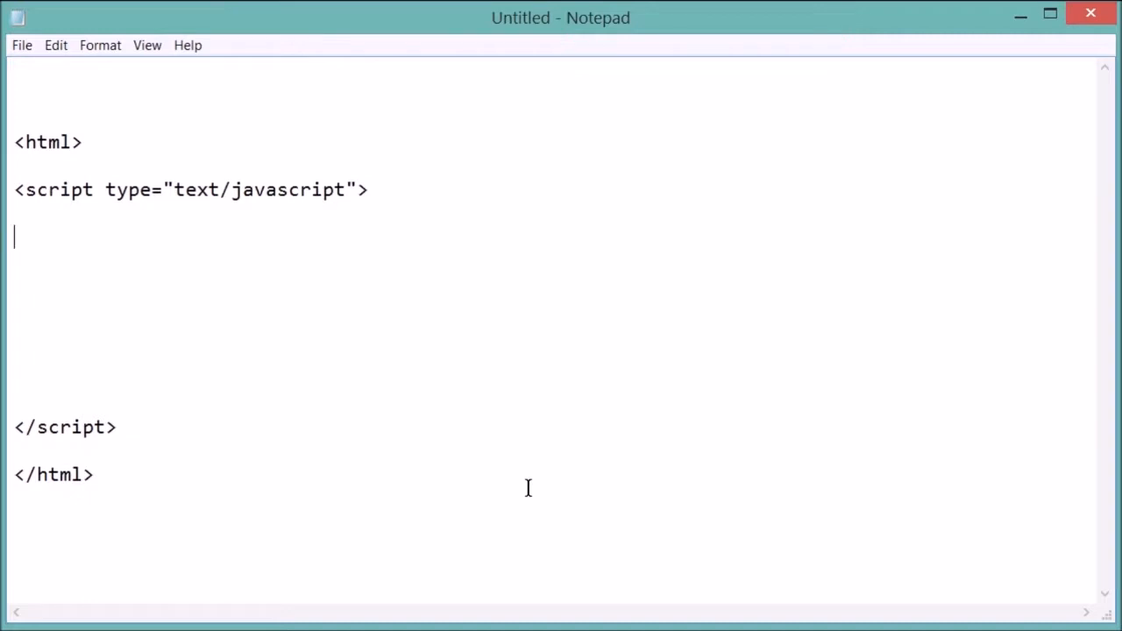
mouse_move(403, 417)
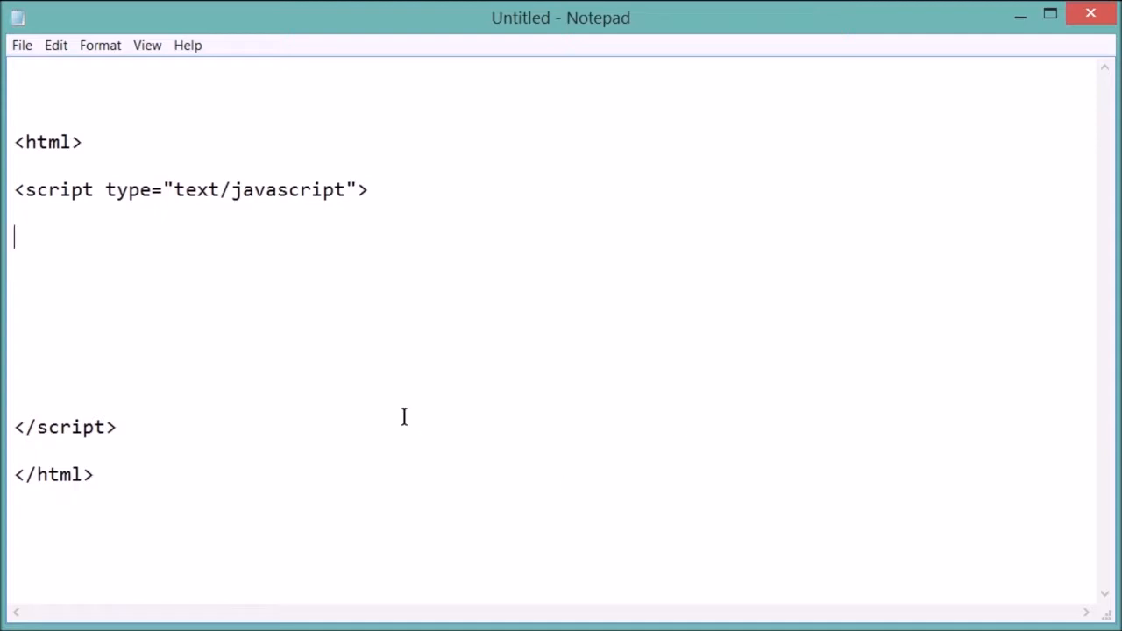
mouse_move(302, 278)
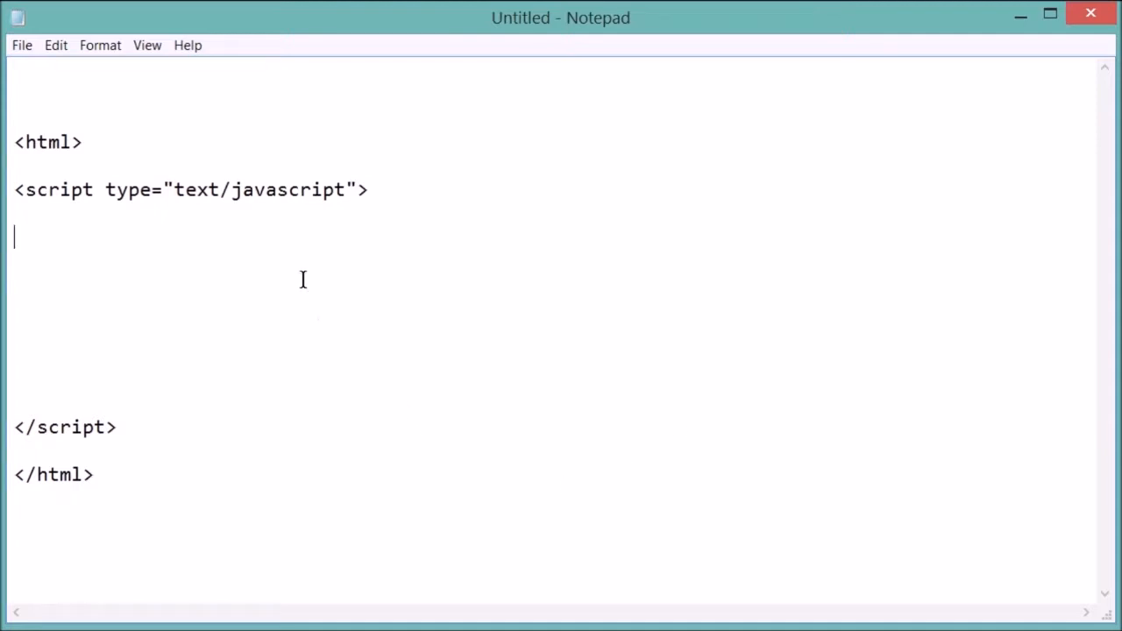
mouse_move(87, 351)
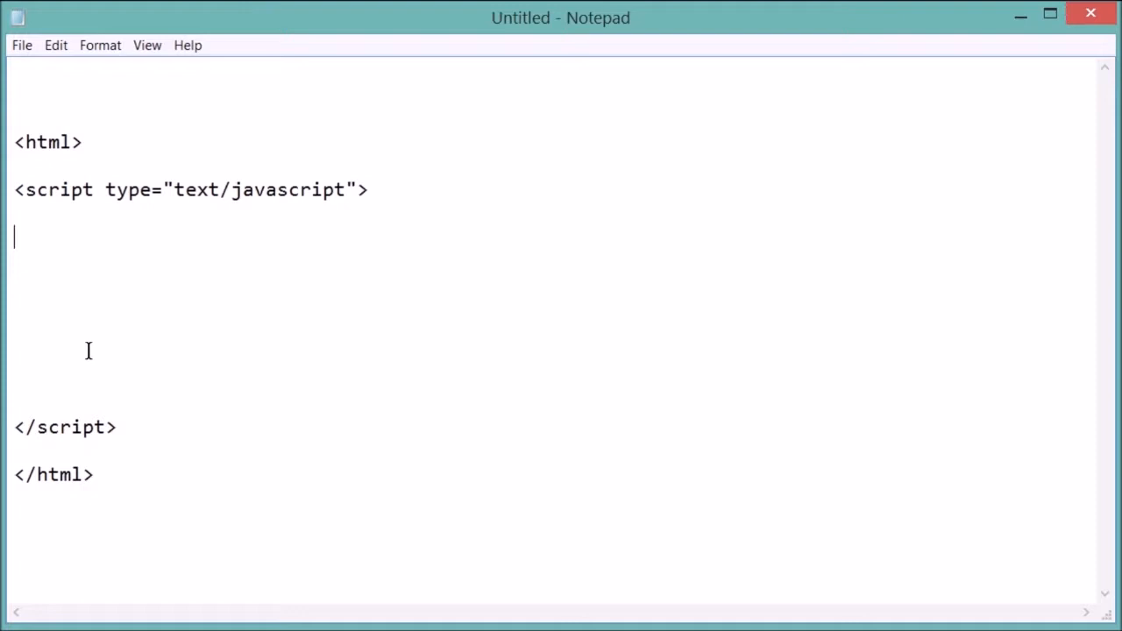
mouse_move(187, 307)
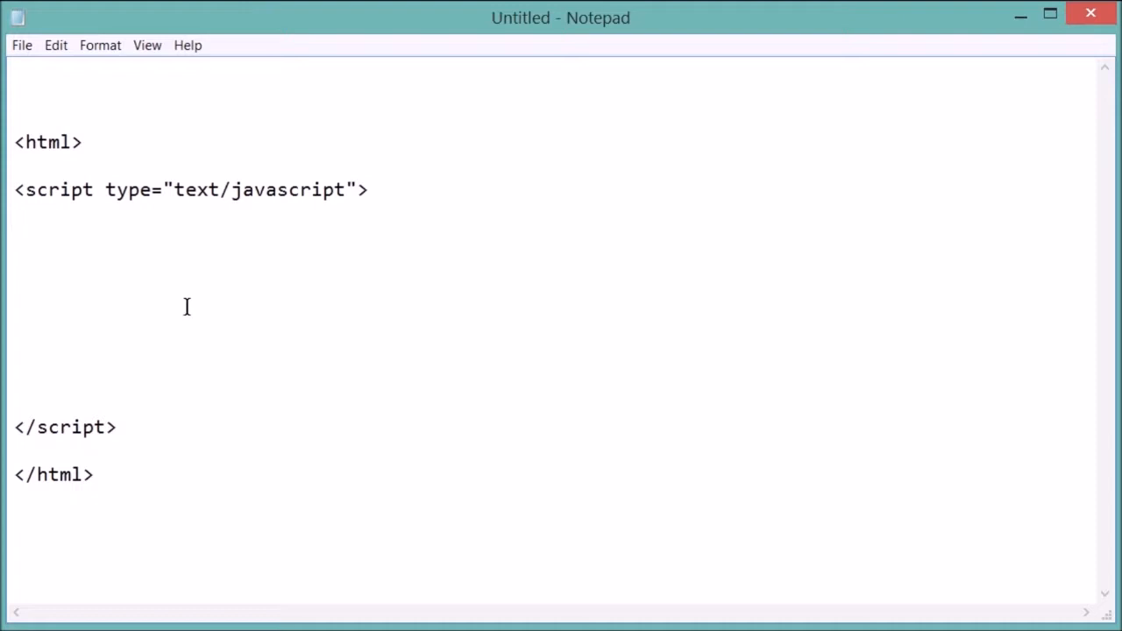
- Place the caret on the first empty line inside the script block
click(14, 237)
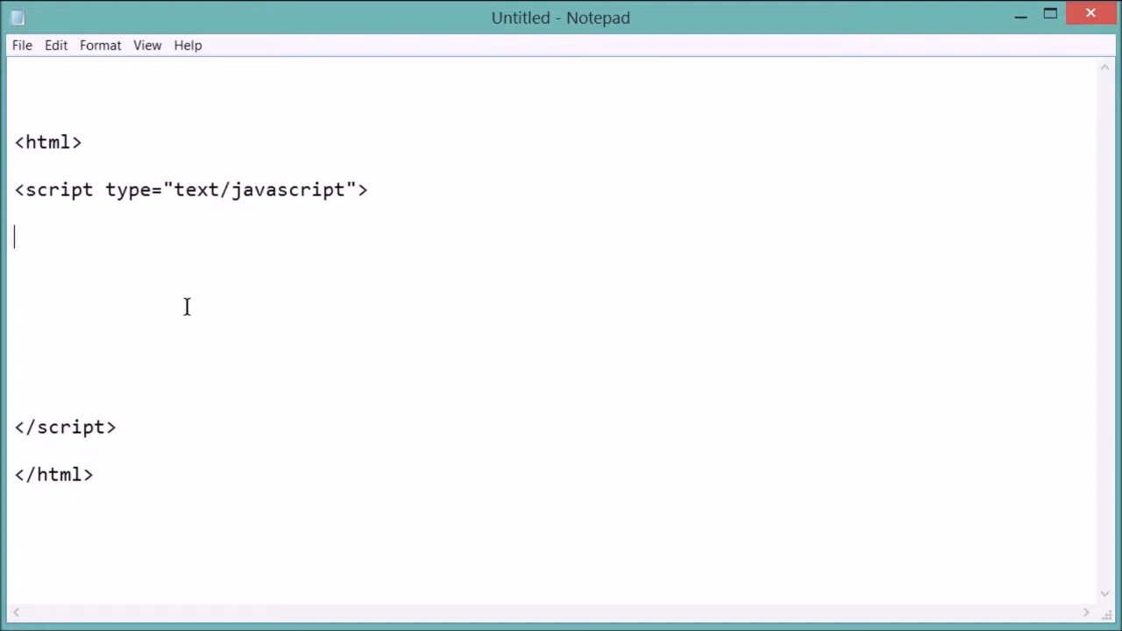
- Declare var person = new Object(); and position the caret on the line below
text(var)
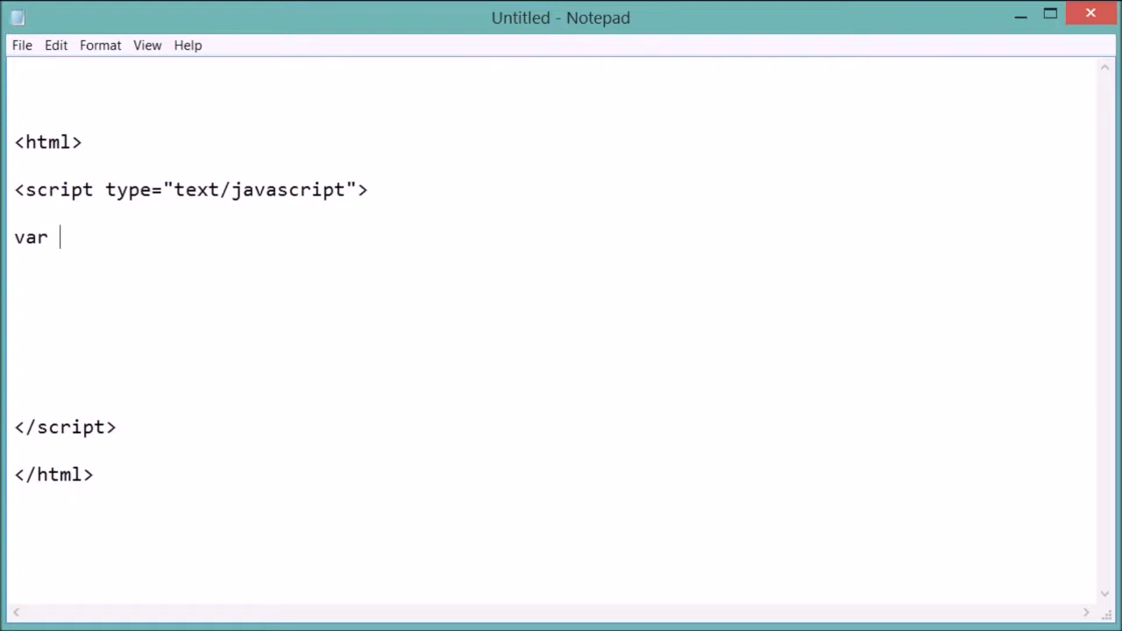
text(person)
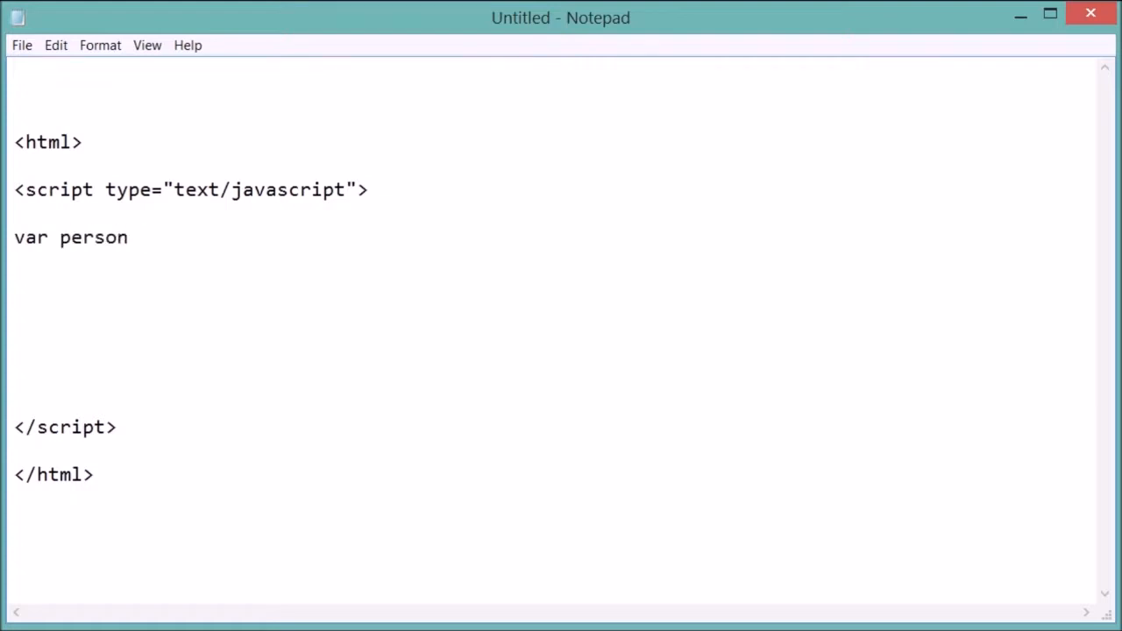
text(=)
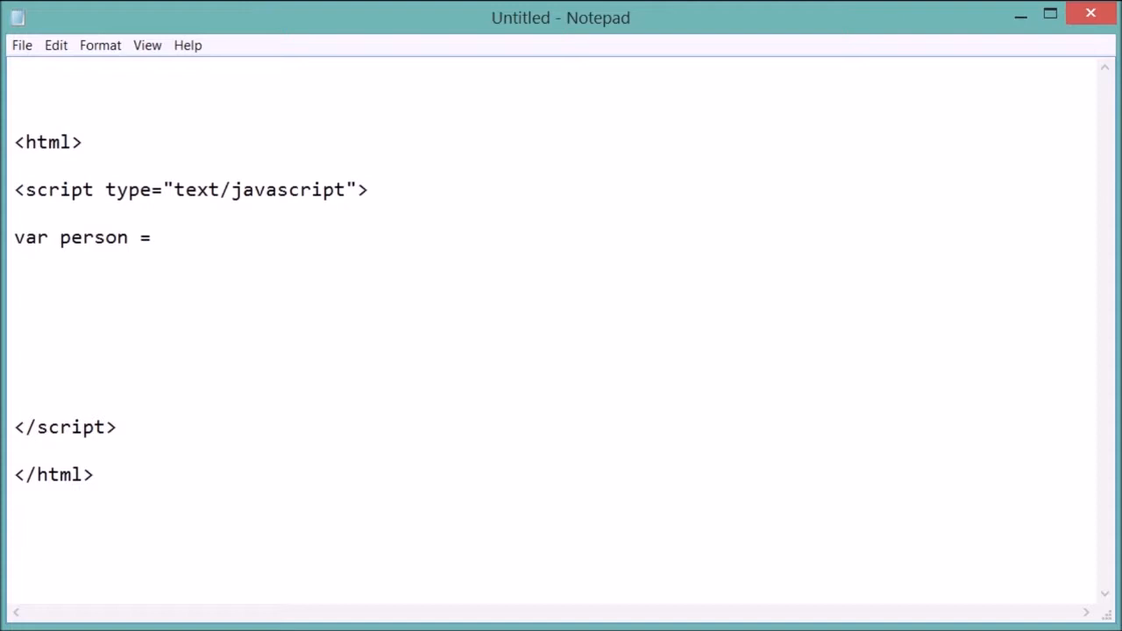
text(n)
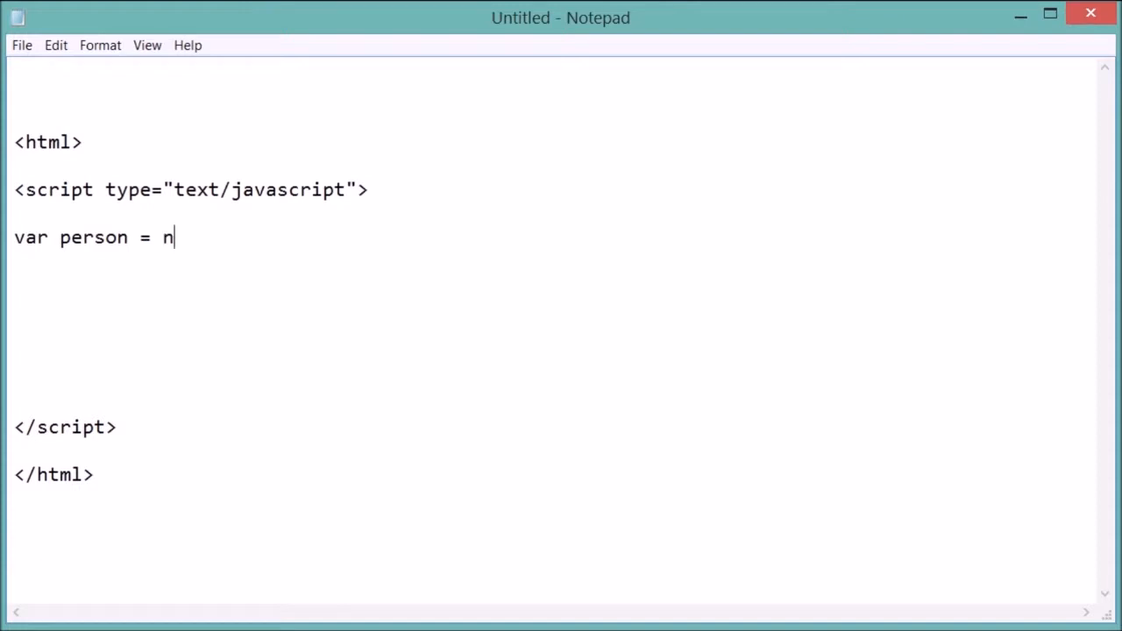
text(ew)
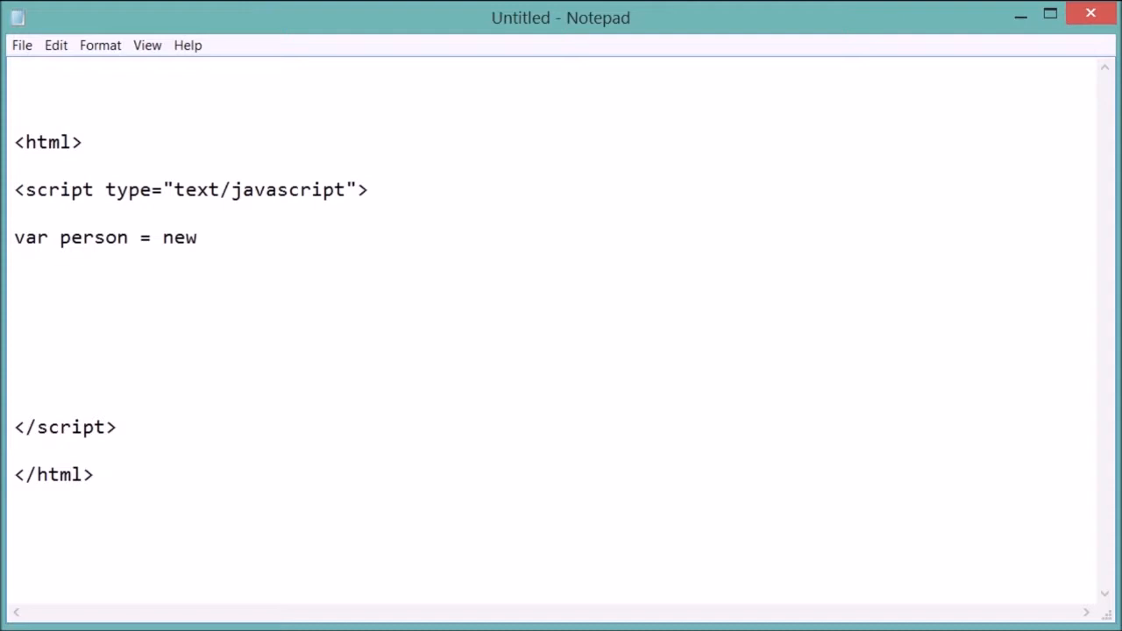
text(Object)
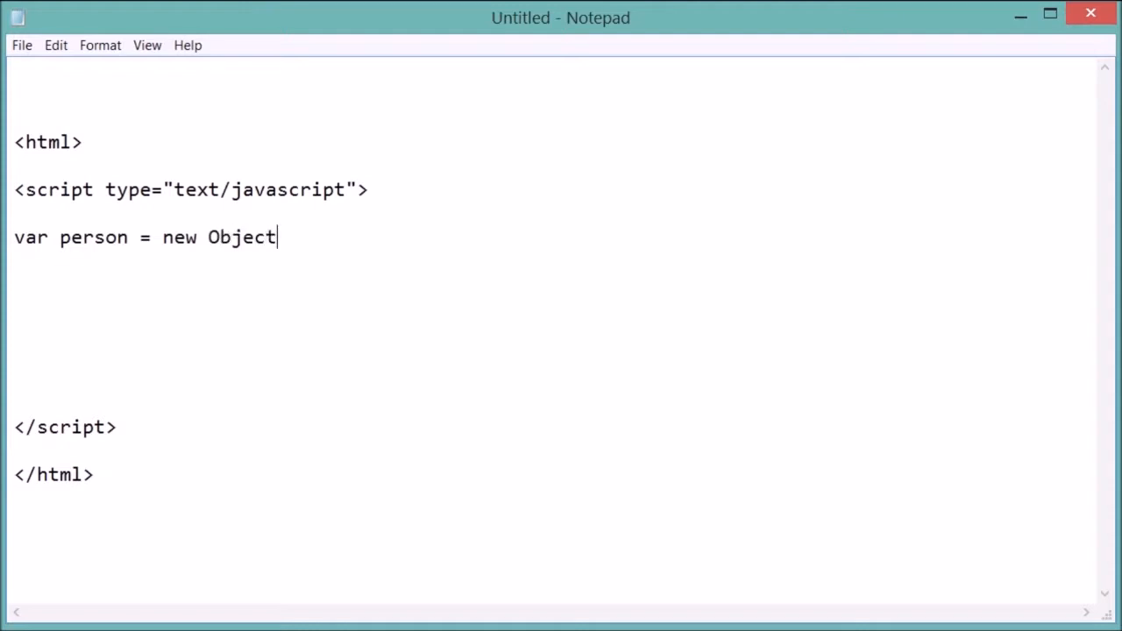
text(();)
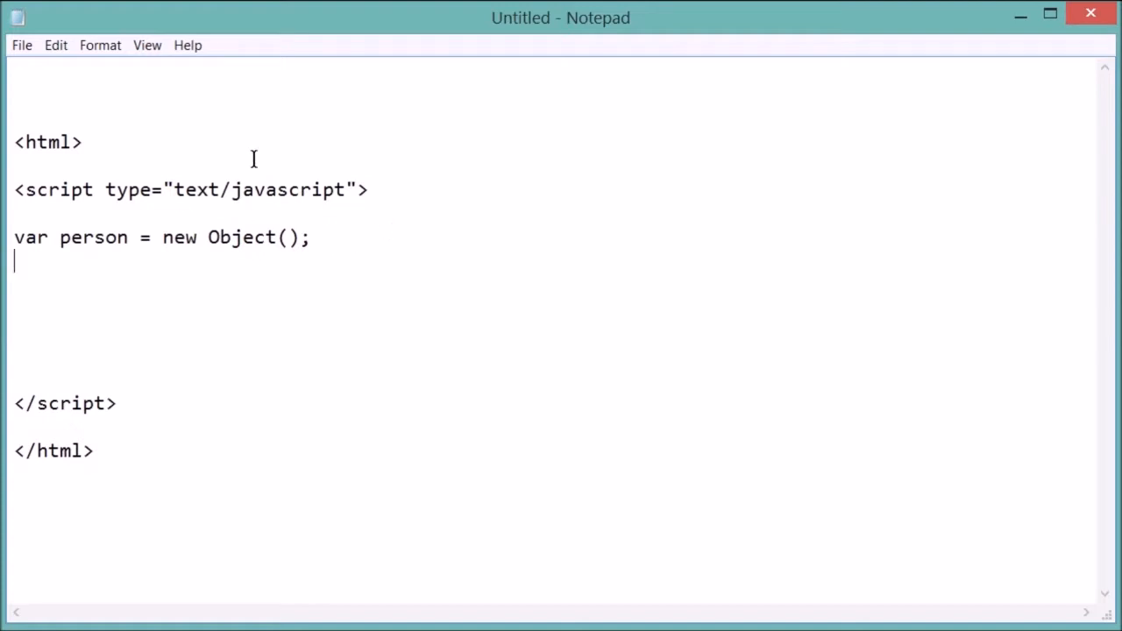
mouse_move(87, 230)
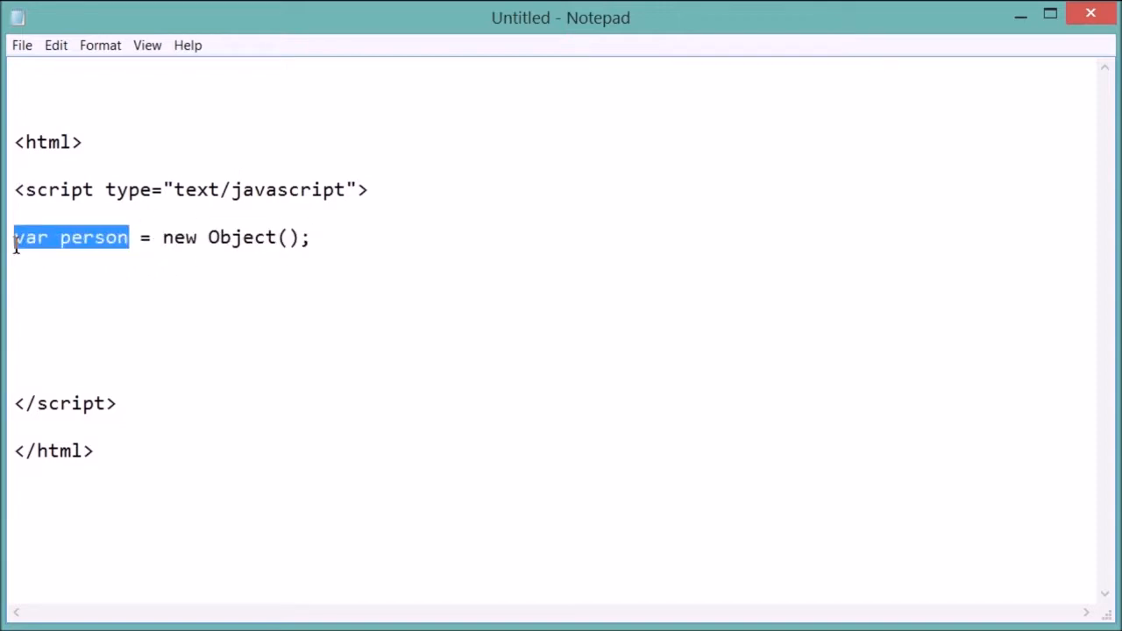
click(426, 286)
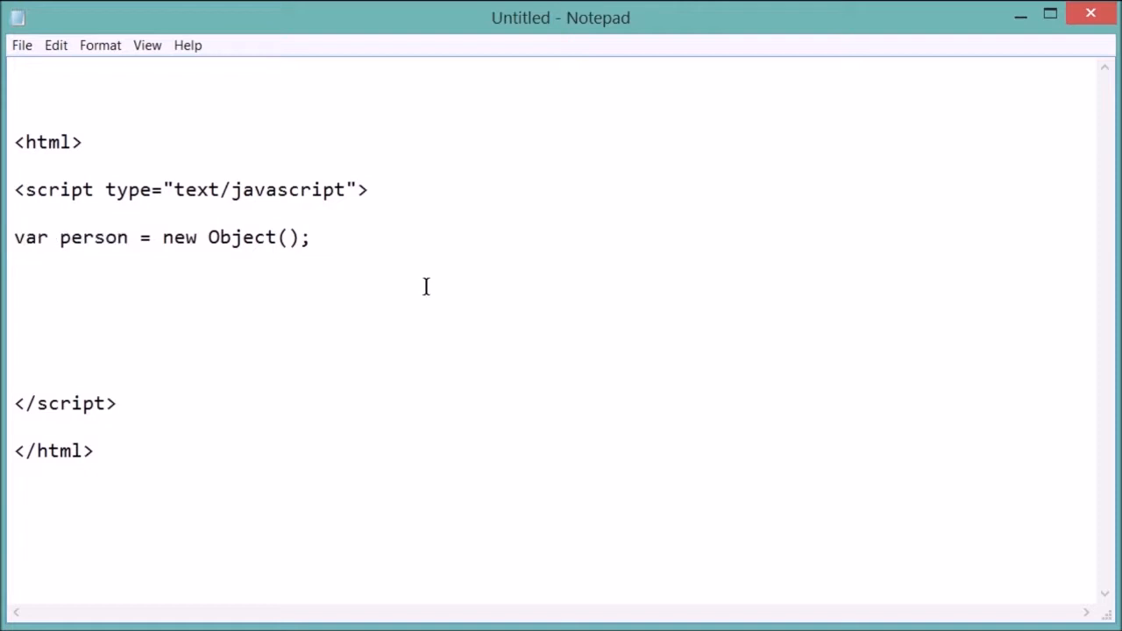
double_click(241, 238)
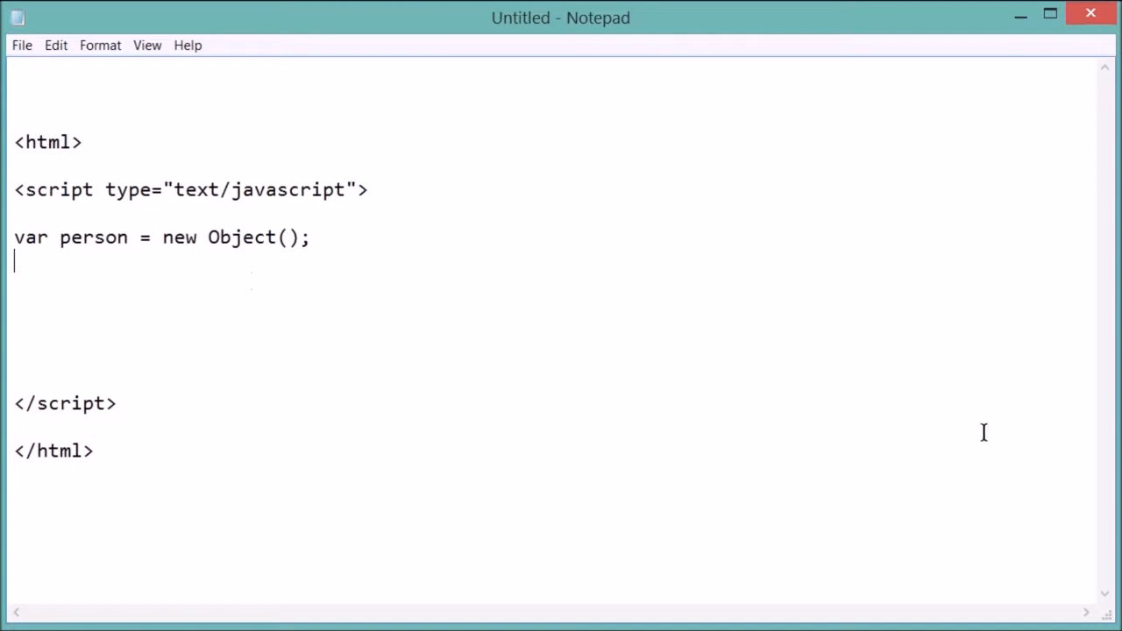
mouse_move(198, 379)
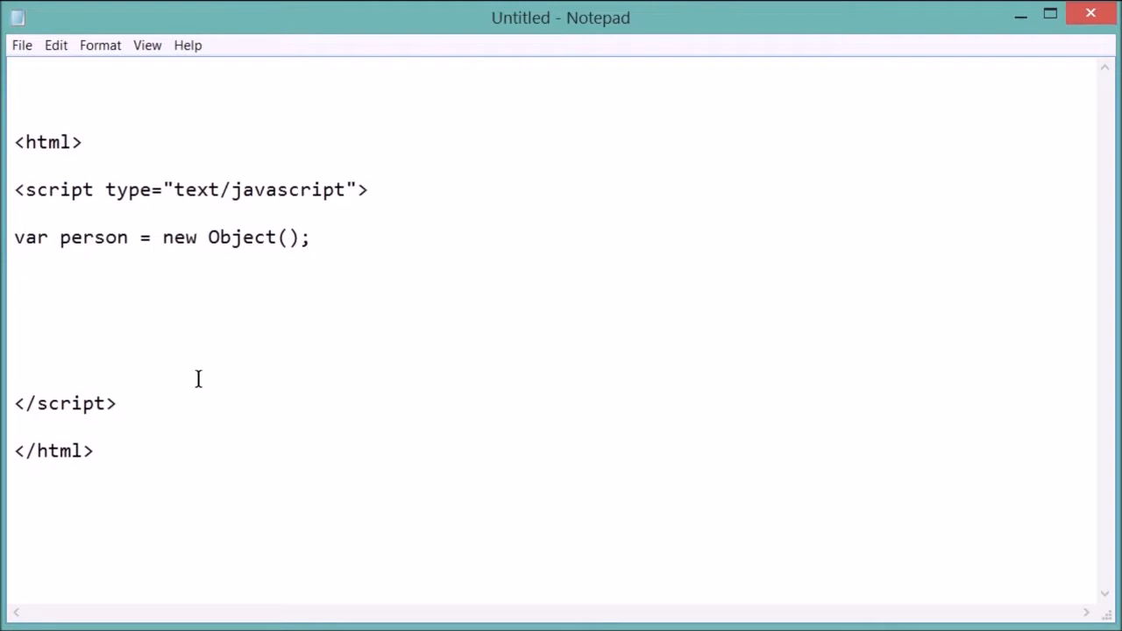
- Add person.name = "Bob"; and person.age = 35; below the object line
text(person.name)
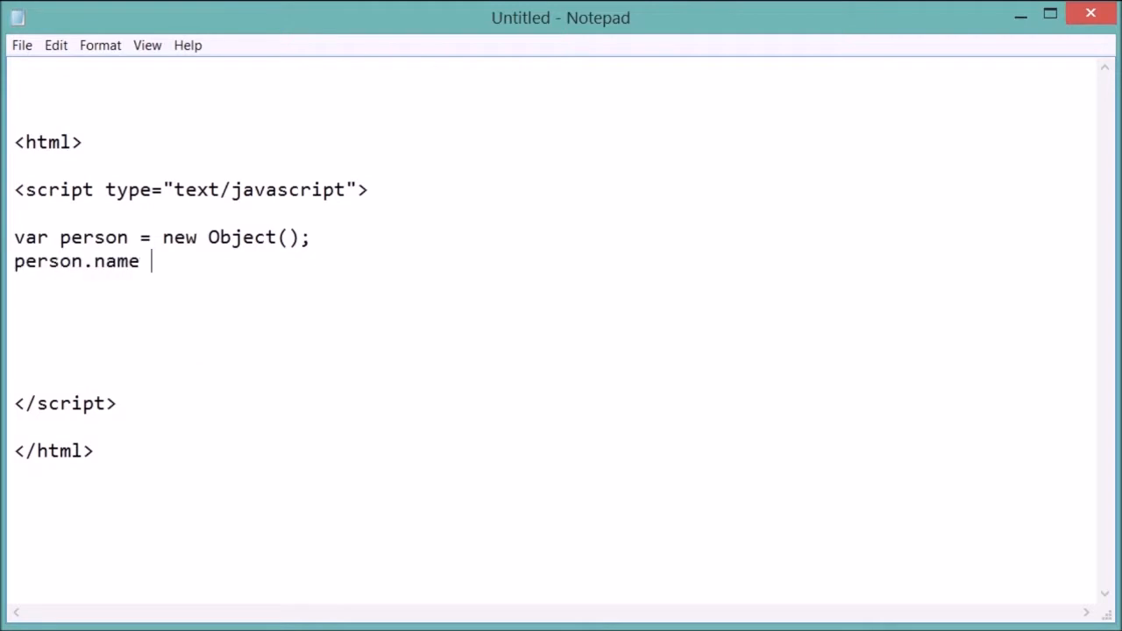
text(= "Bob)
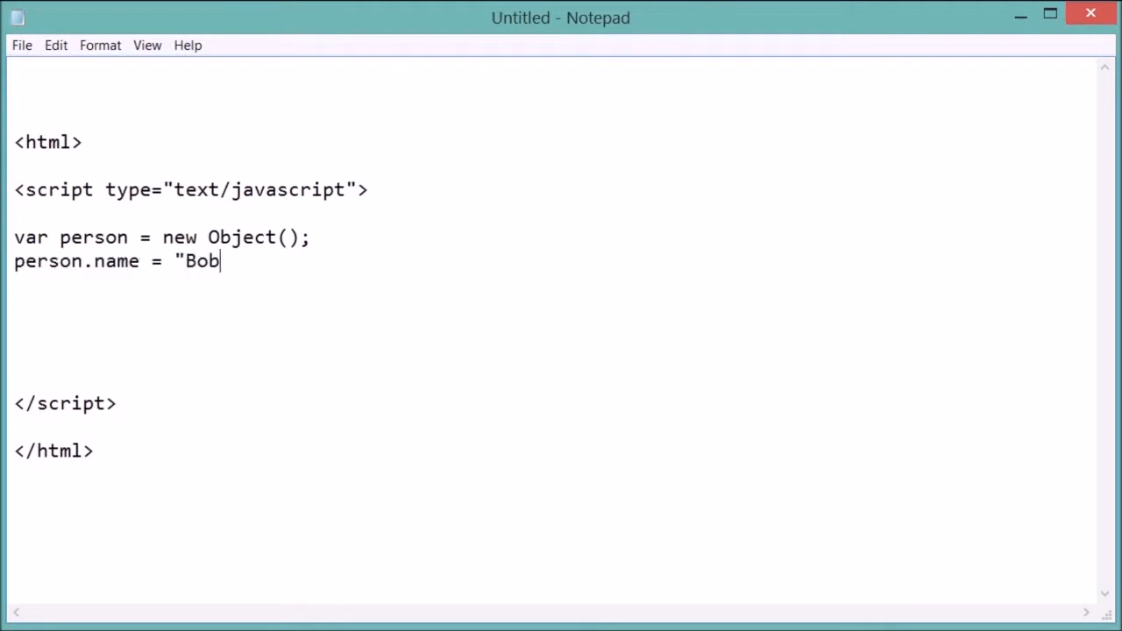
text(";)
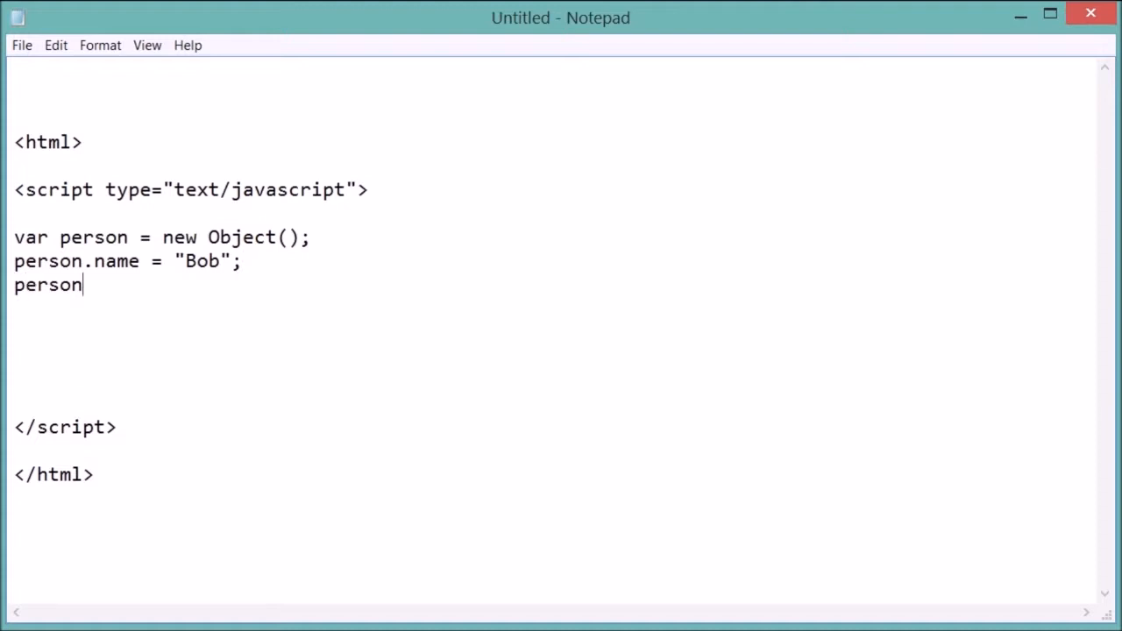
text(.age = 35)
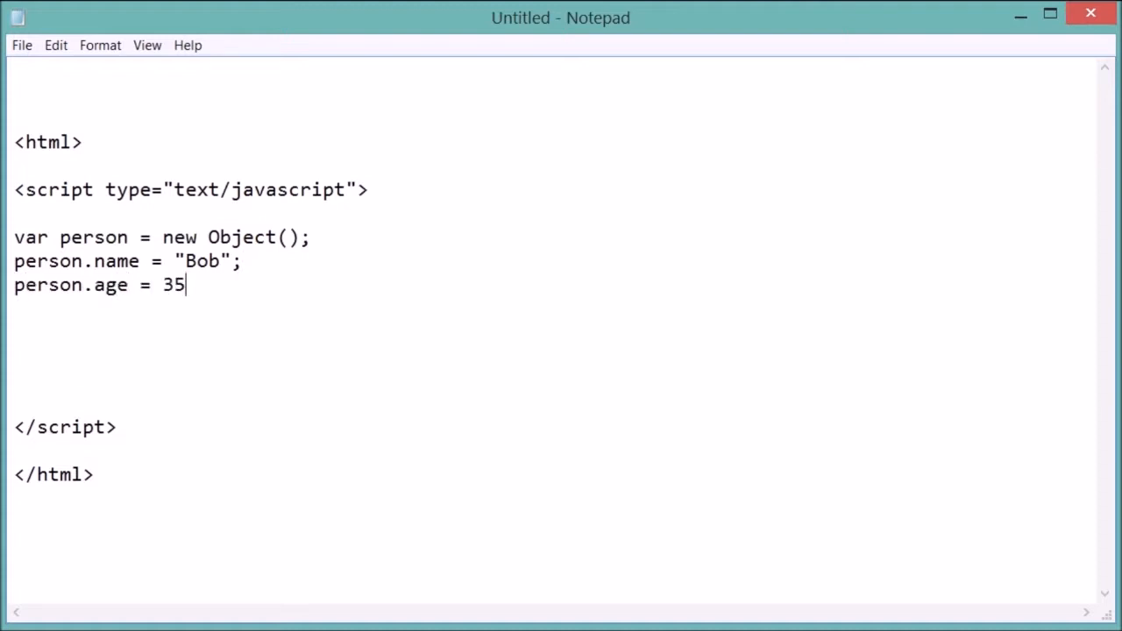
text(;)
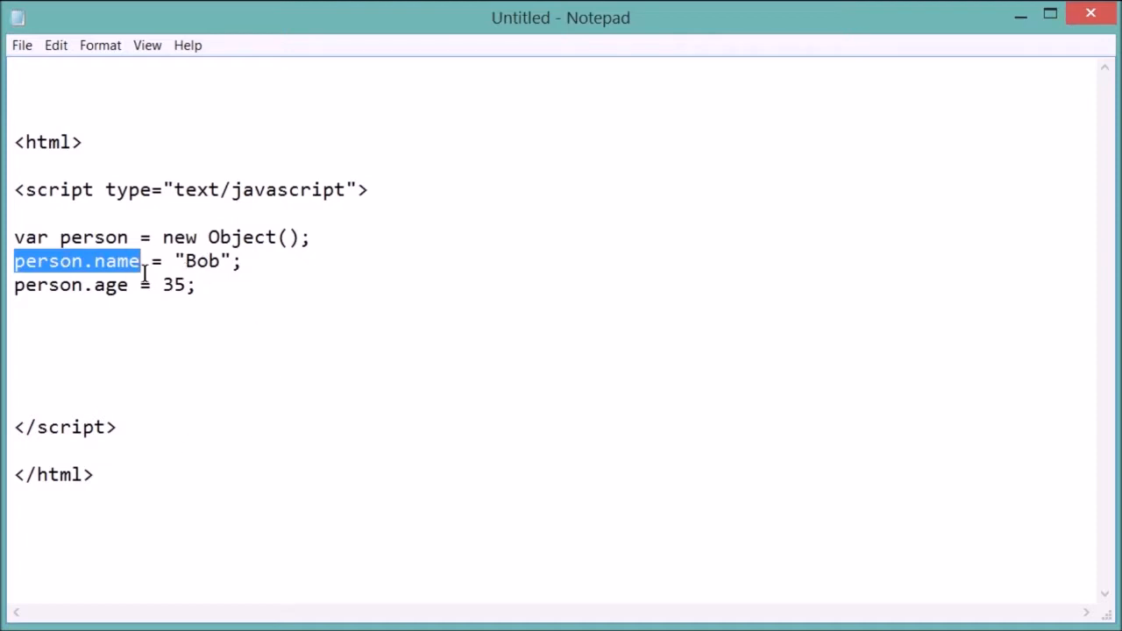
- Highlight person.name and the property lines, then begin a new line with 'person'
click(90, 261)
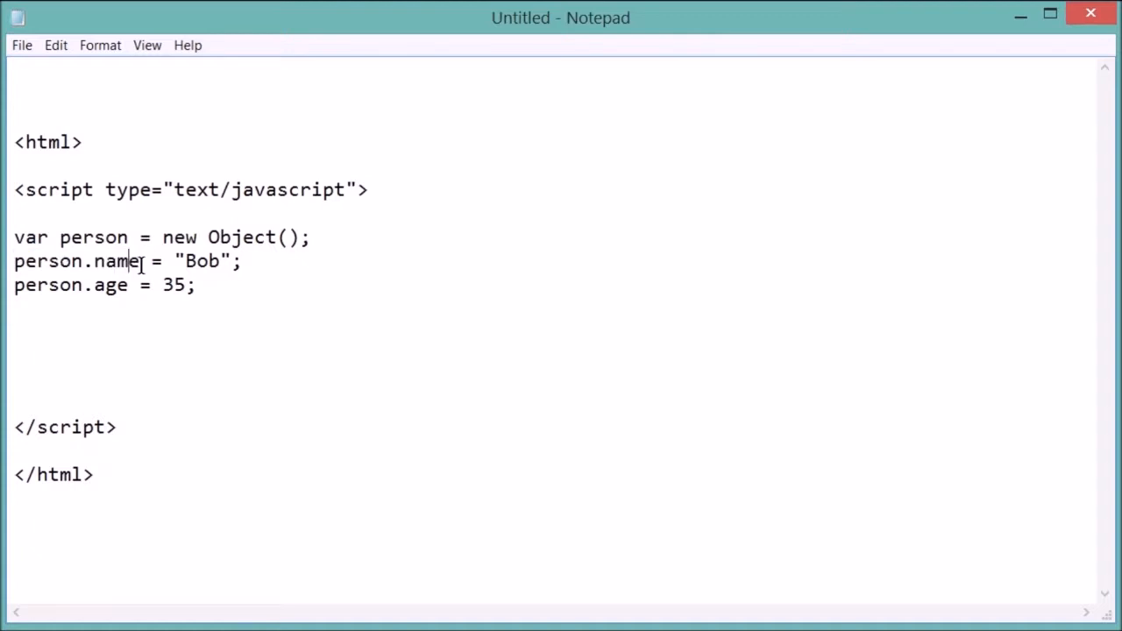
double_click(117, 260)
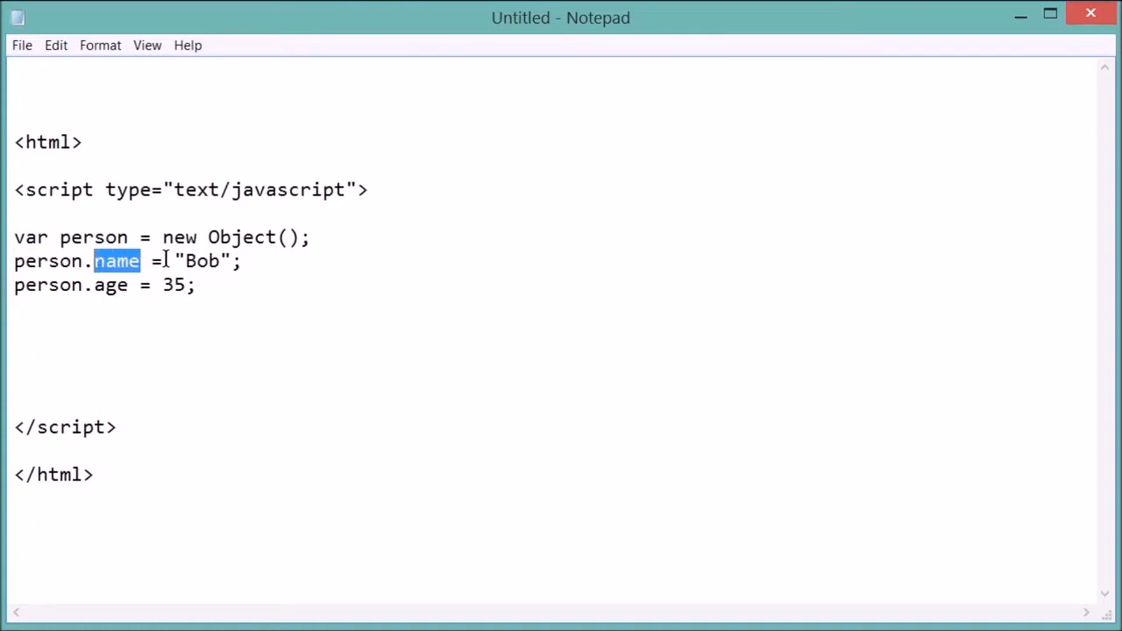
drag(140, 260, 14, 260)
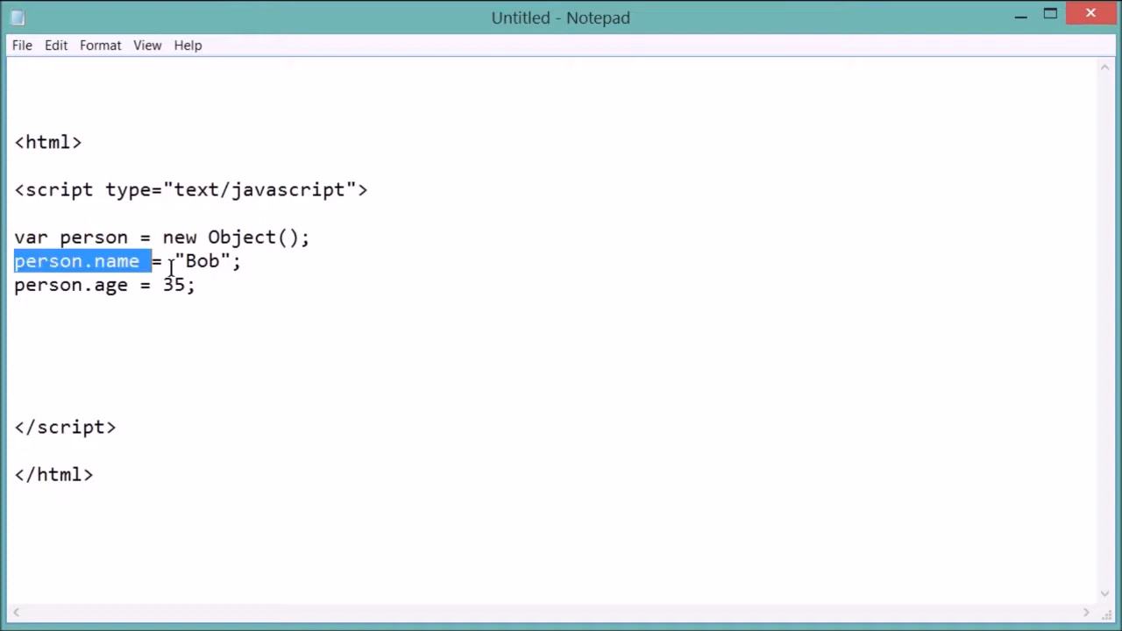
double_click(201, 261)
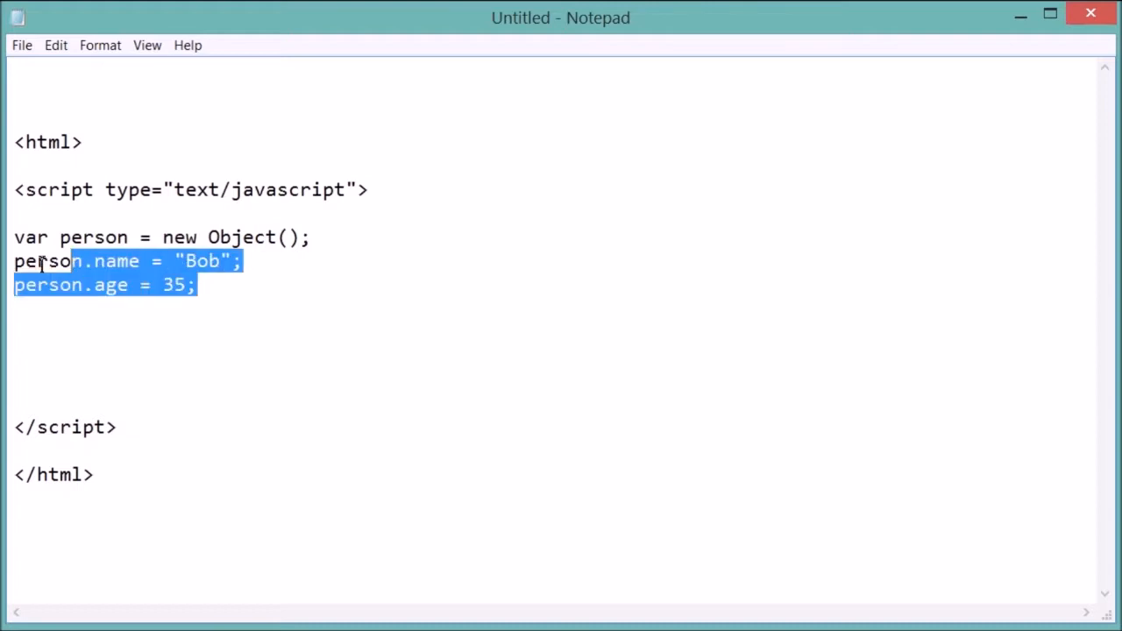
click(349, 306)
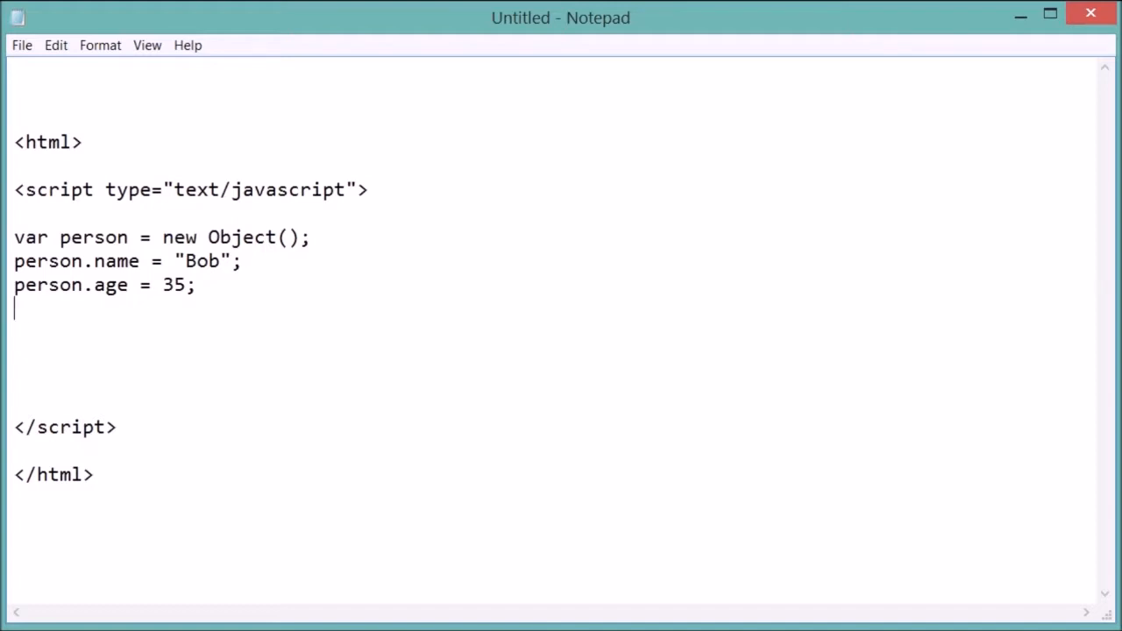
text(person)
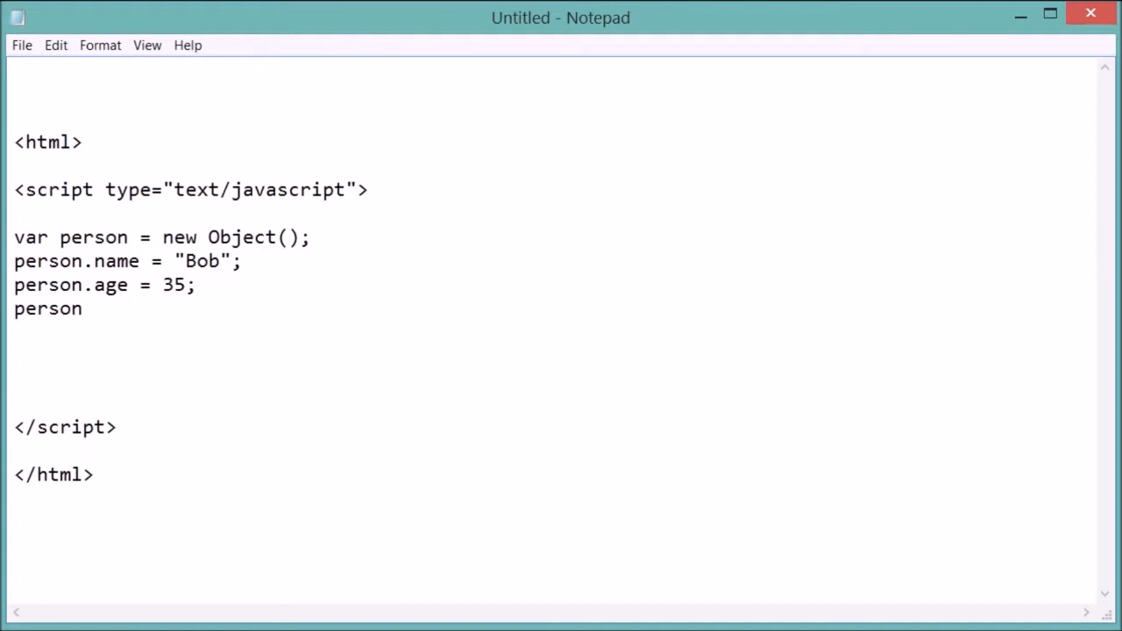
- Complete person["job"] = "Builder"; and move to the blank line below it
text([")
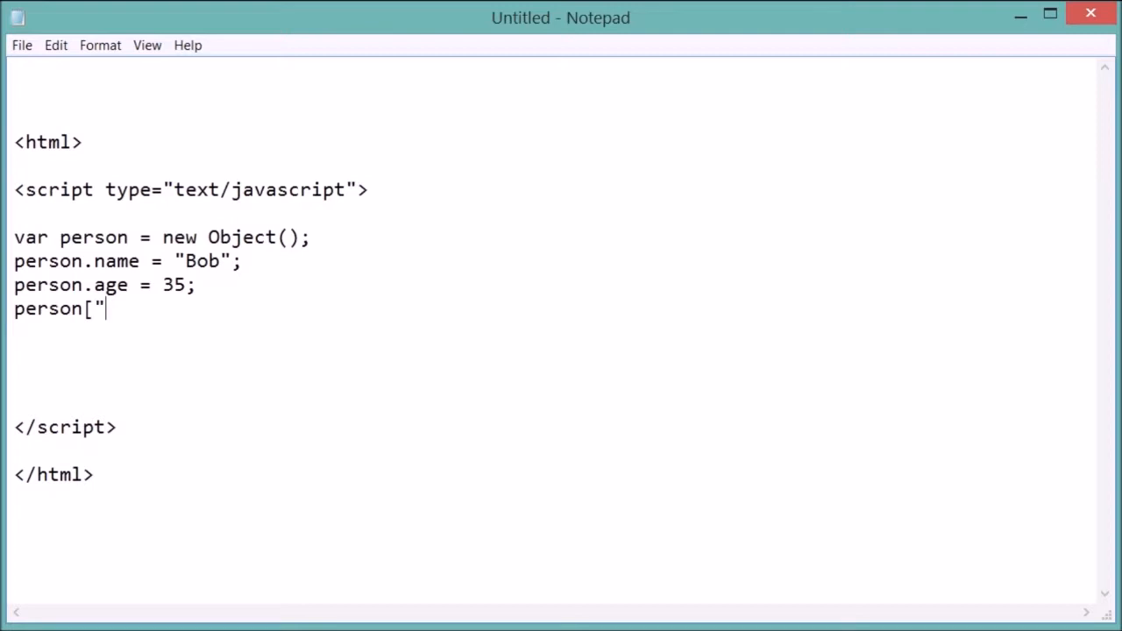
text(j)
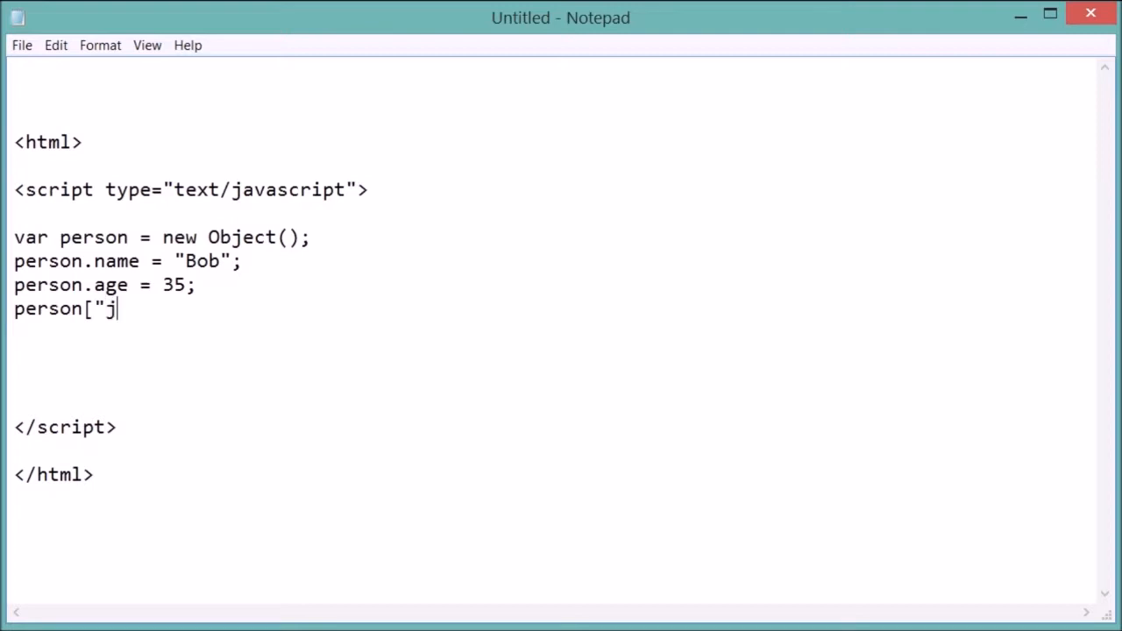
text(ob"])
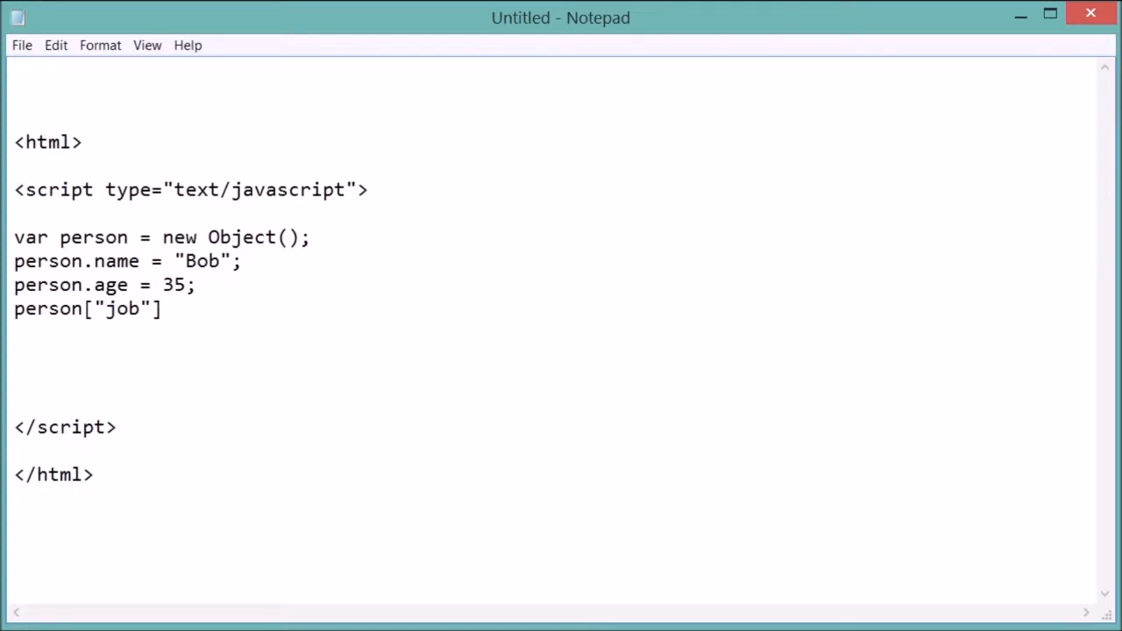
text(=)
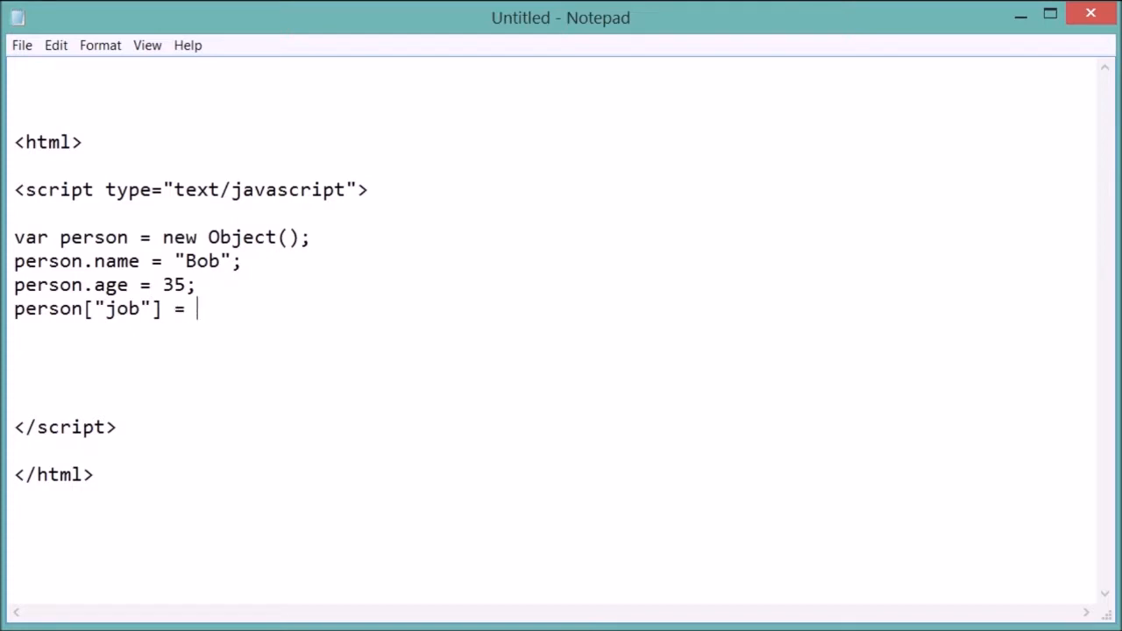
text(")
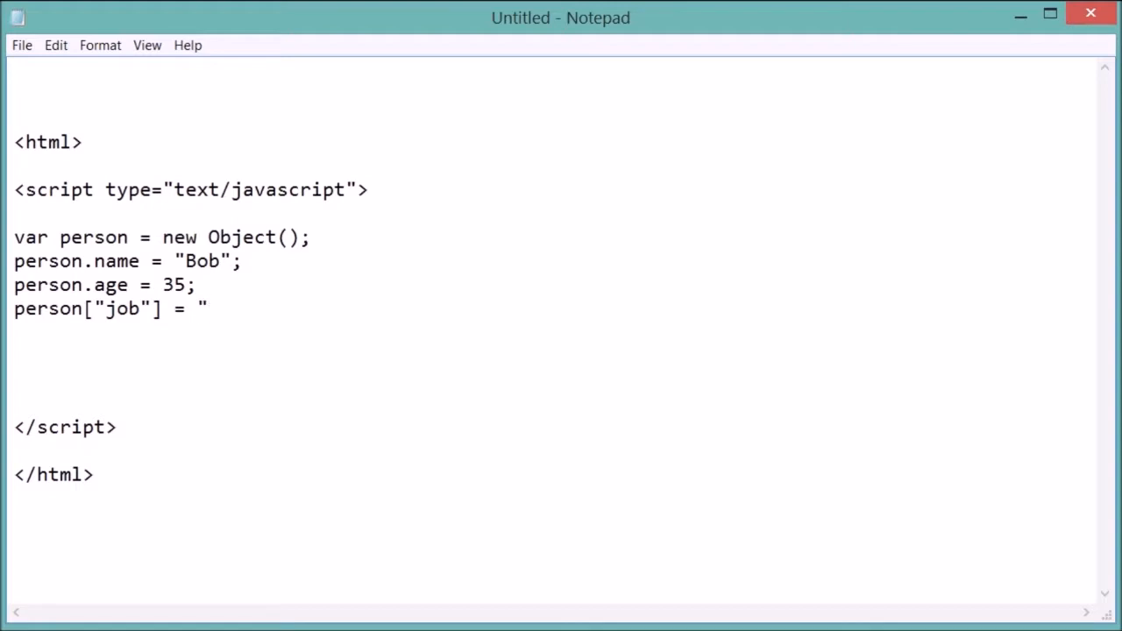
text(Builde)
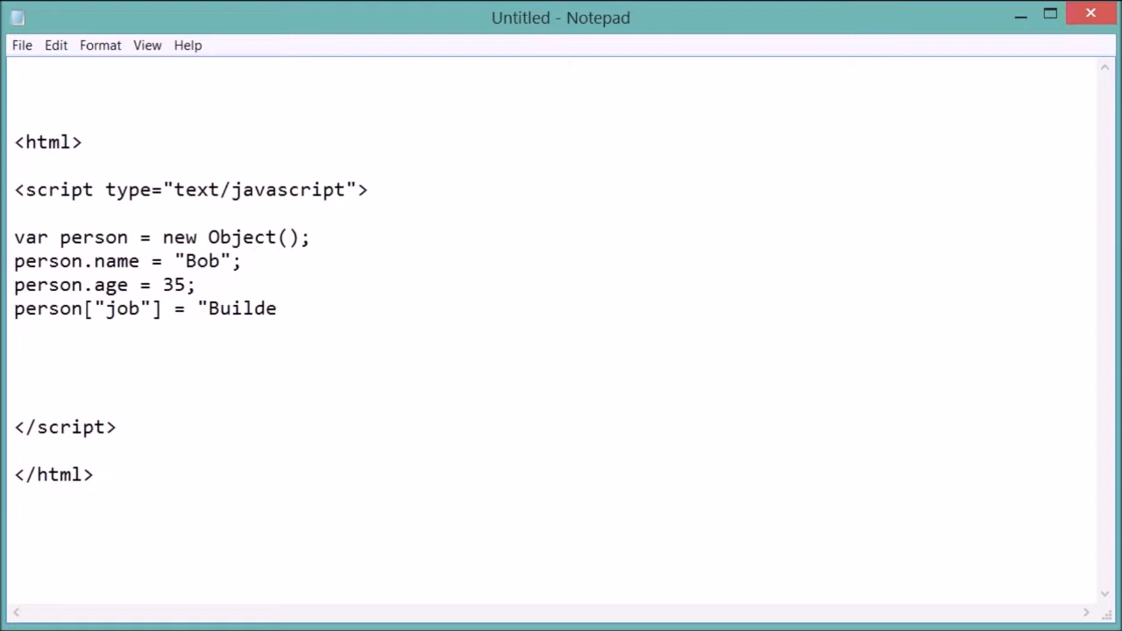
text(r";)
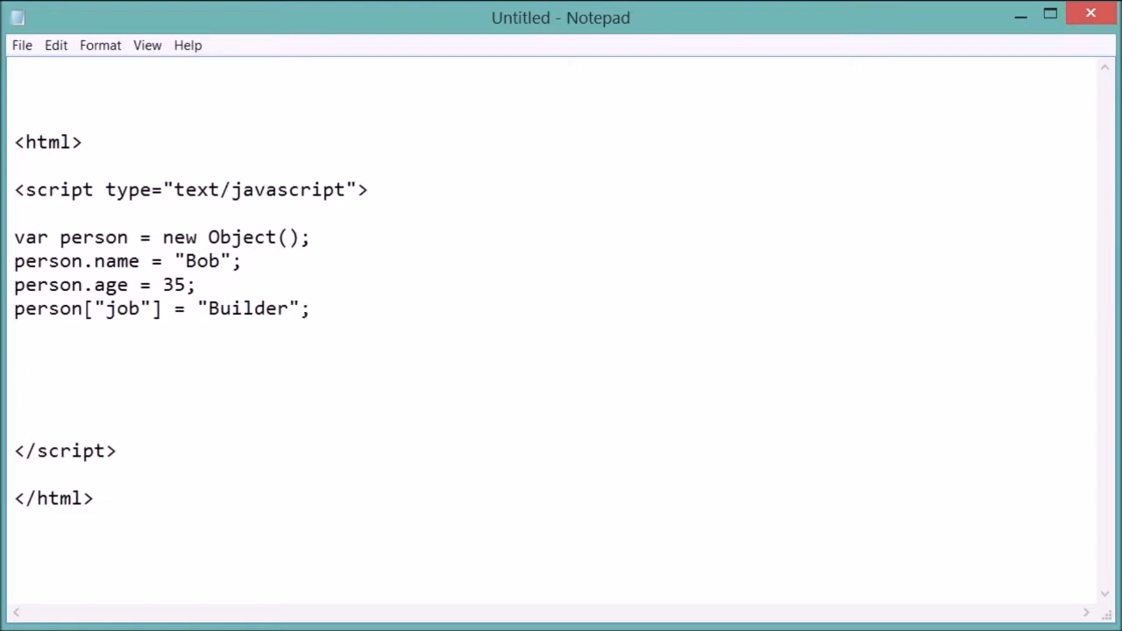
click(14, 332)
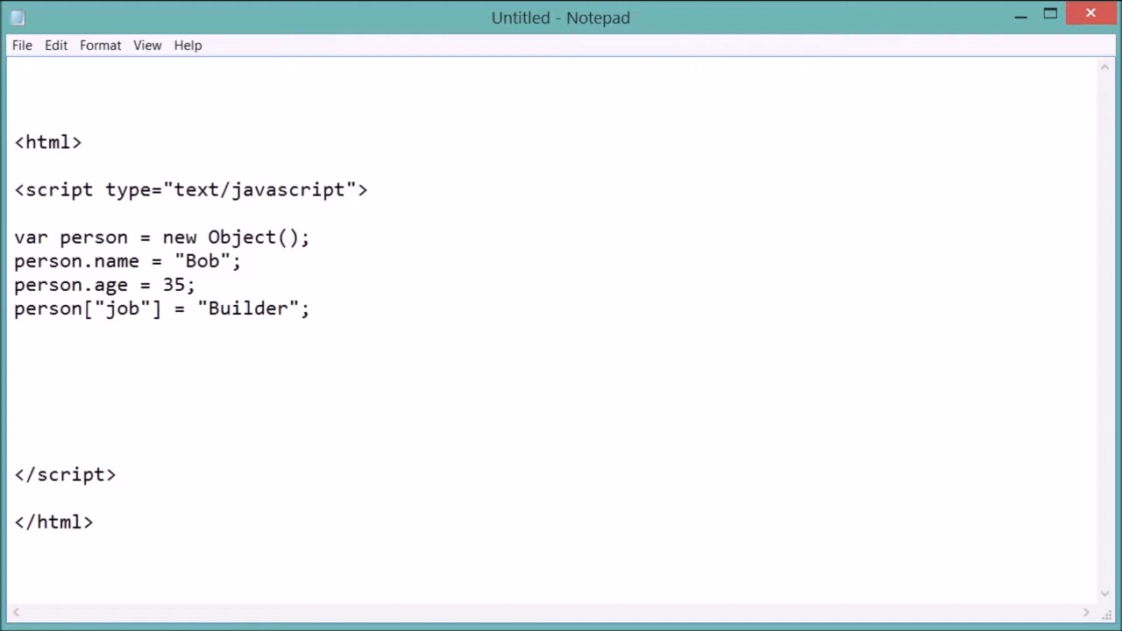
click(14, 355)
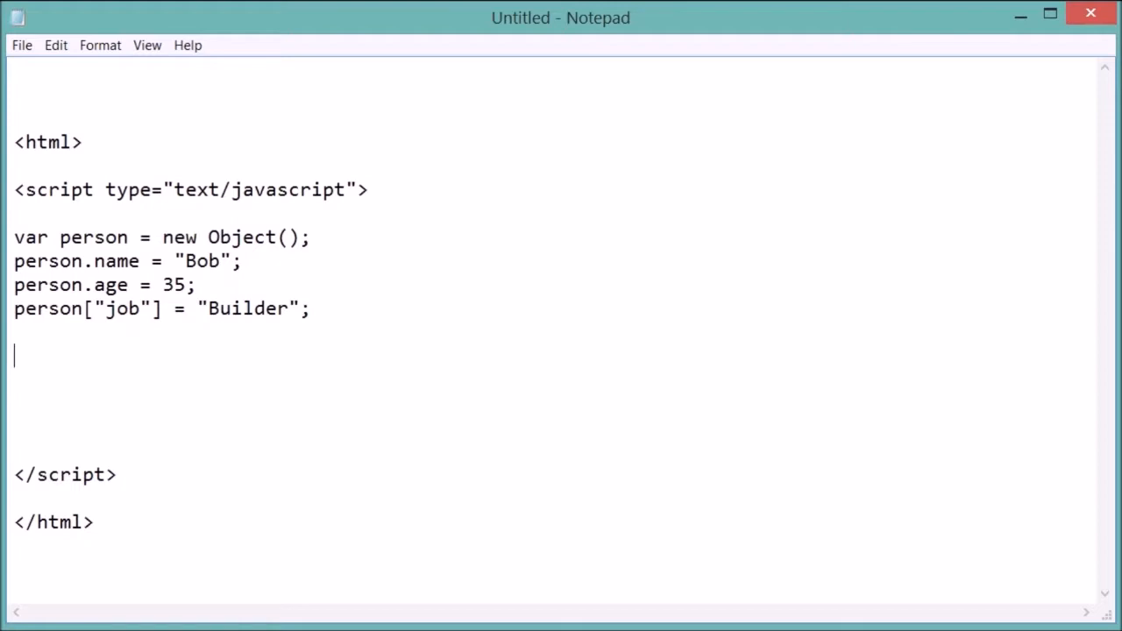
- Type document.write(person.name + " is a " + person["job" after the property lines
text(document)
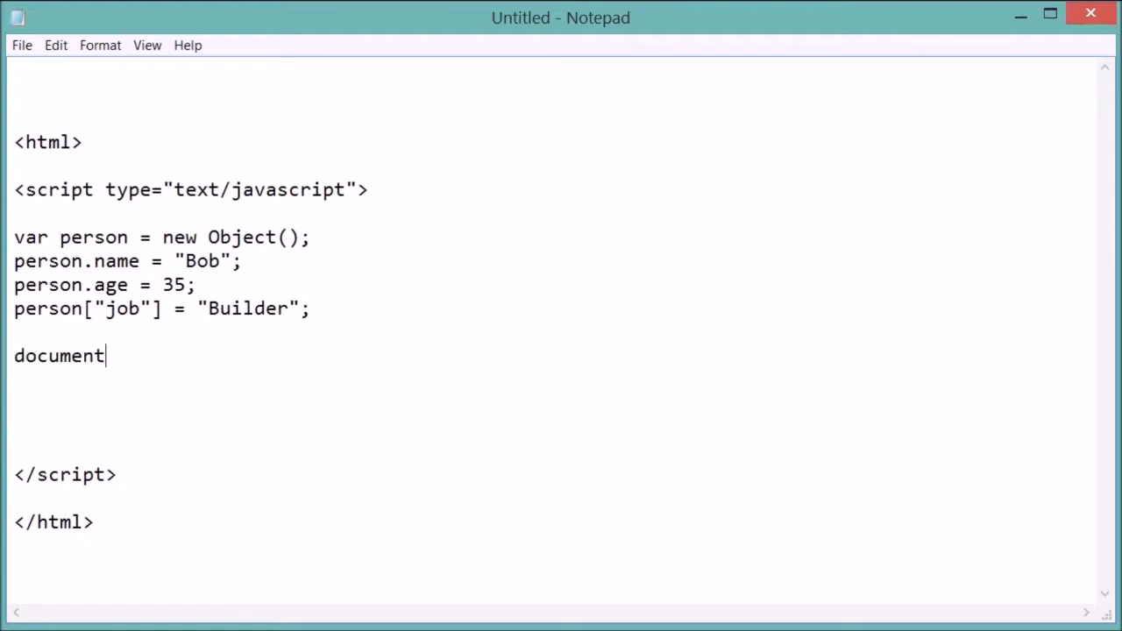
text(.write()
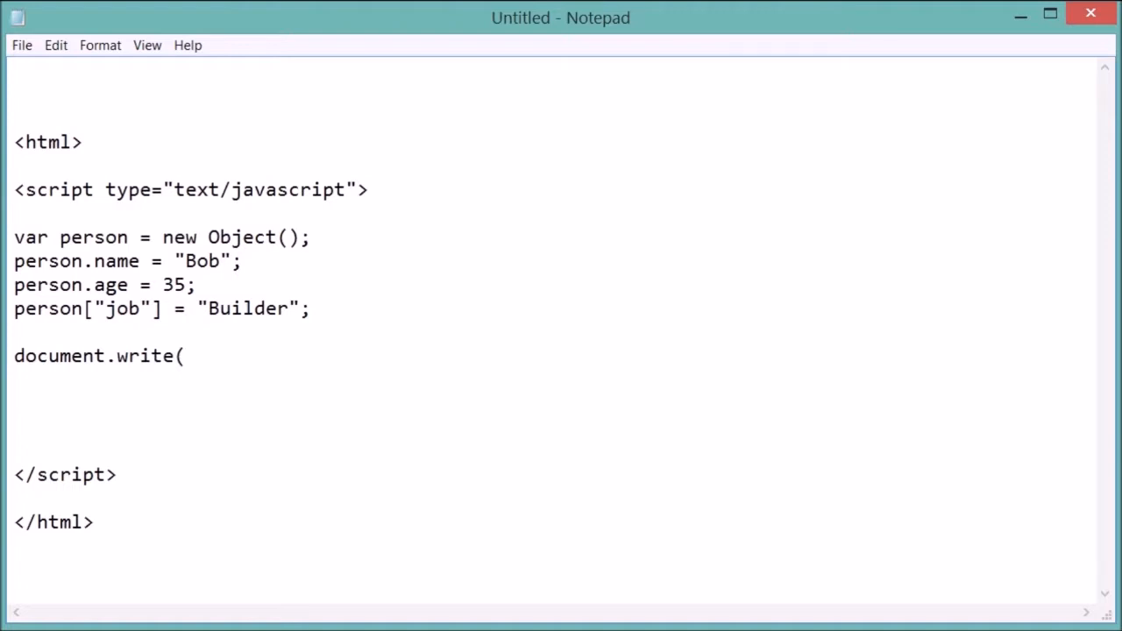
text(person.)
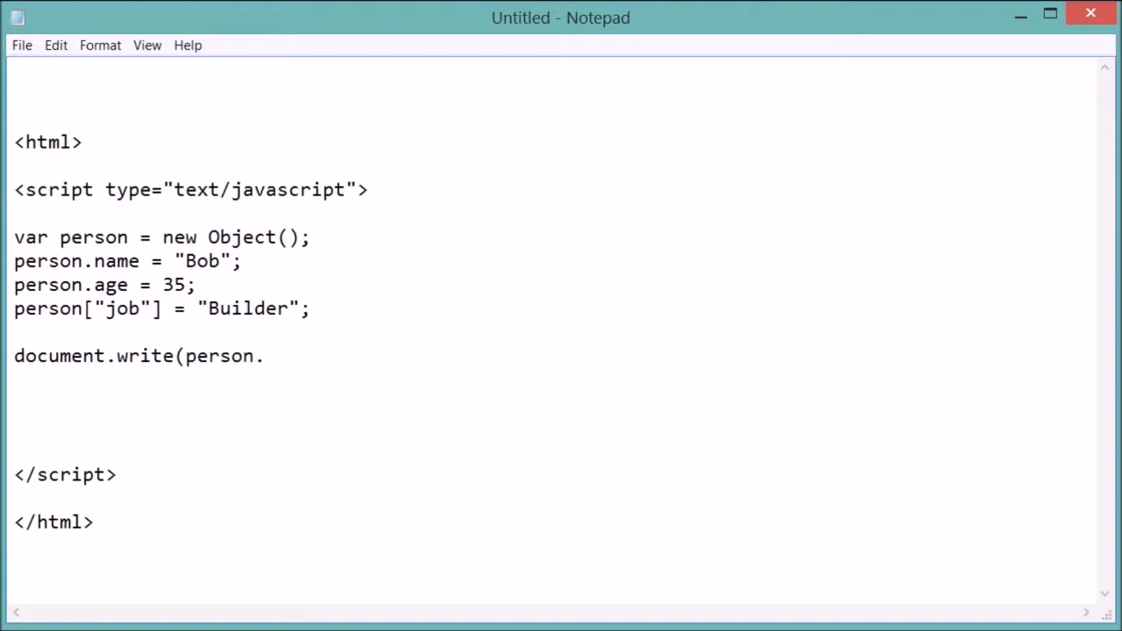
text(name +)
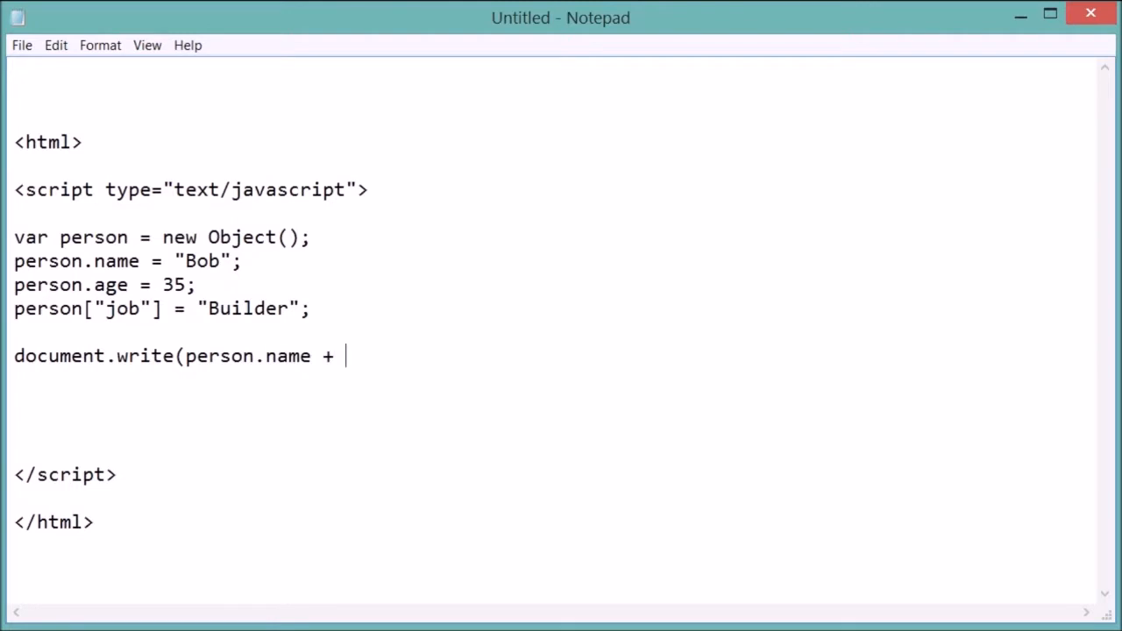
text(" is)
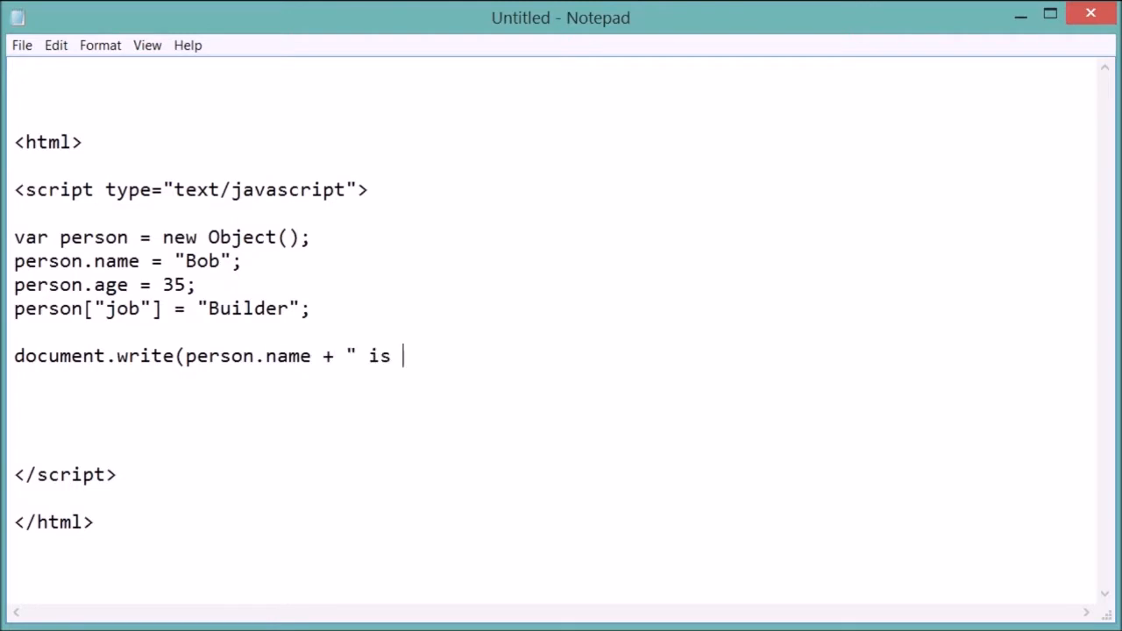
text(a ")
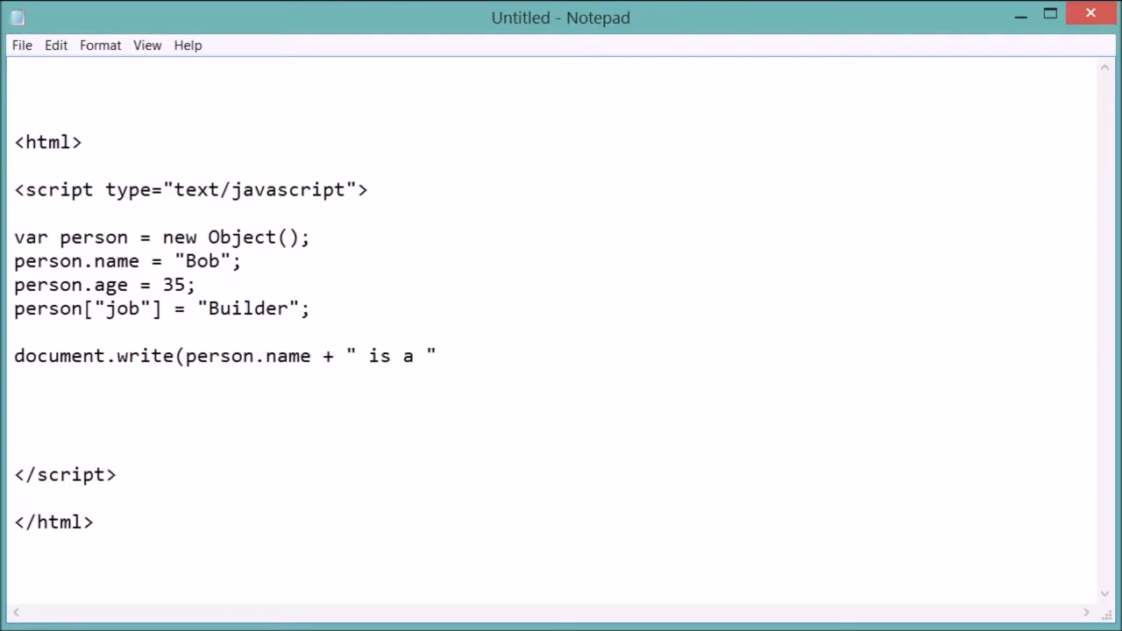
text(+ p)
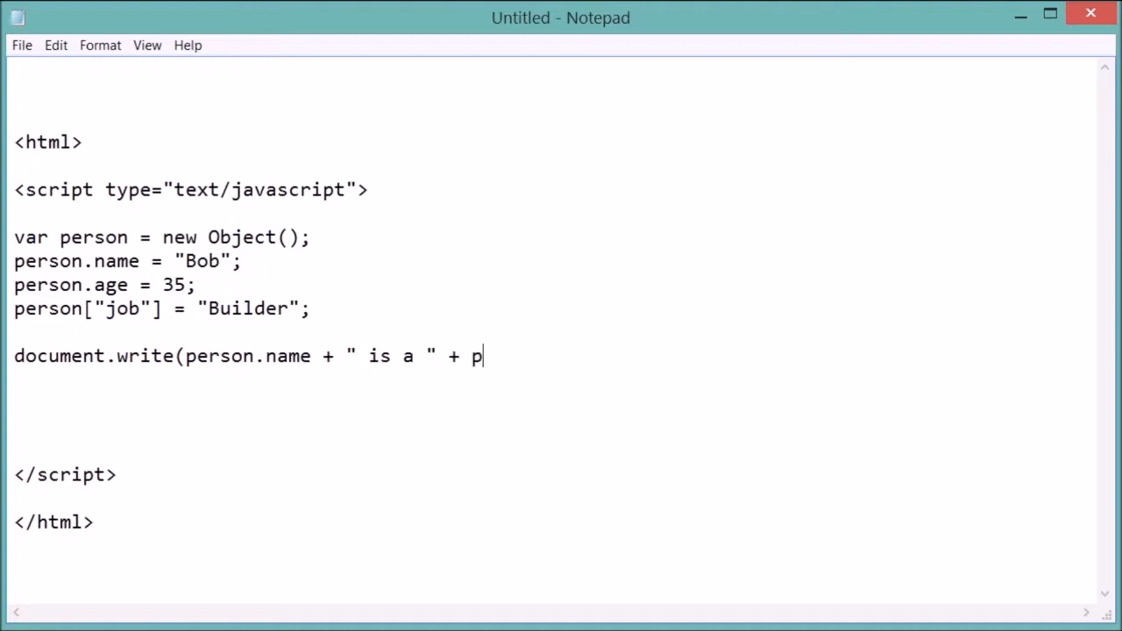
text(erson[)
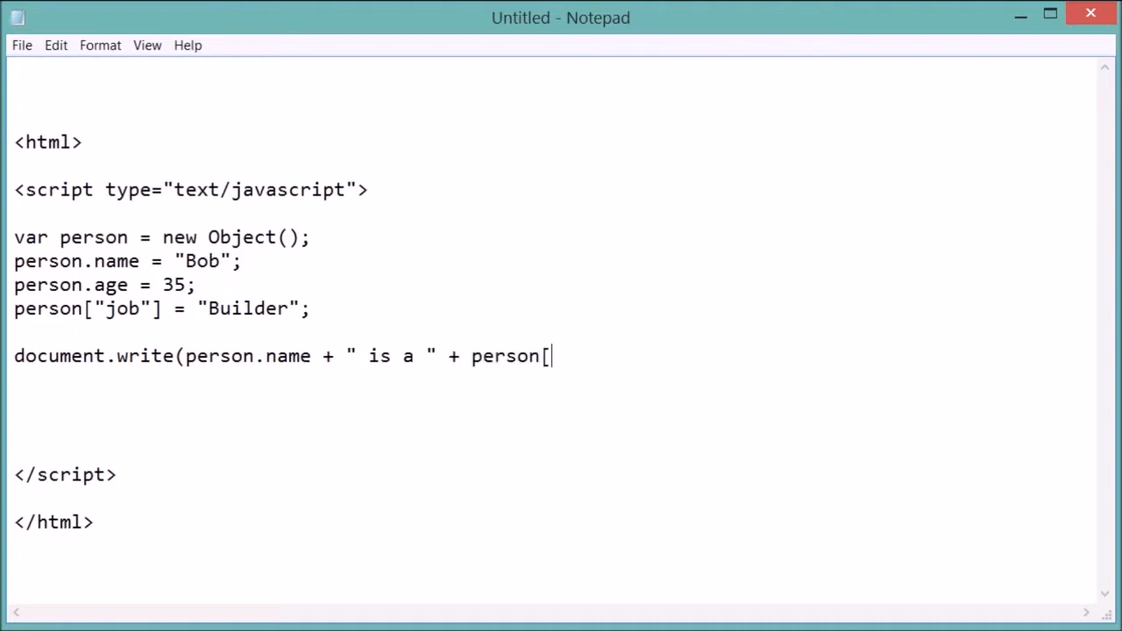
text("job"]);)
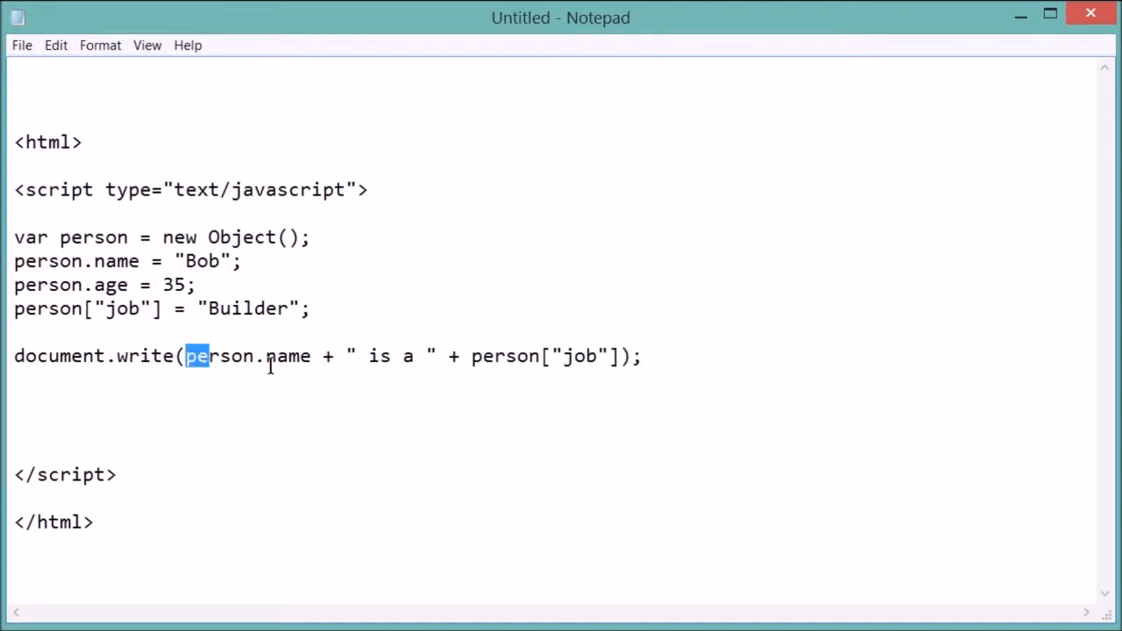
drag(187, 356, 616, 356)
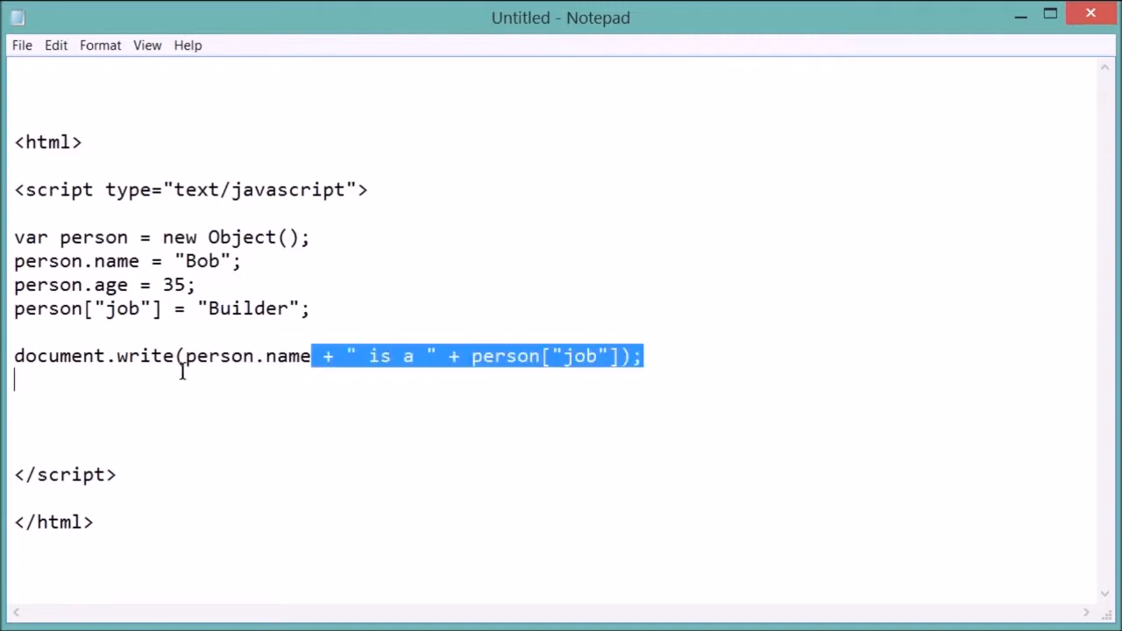
double_click(282, 355)
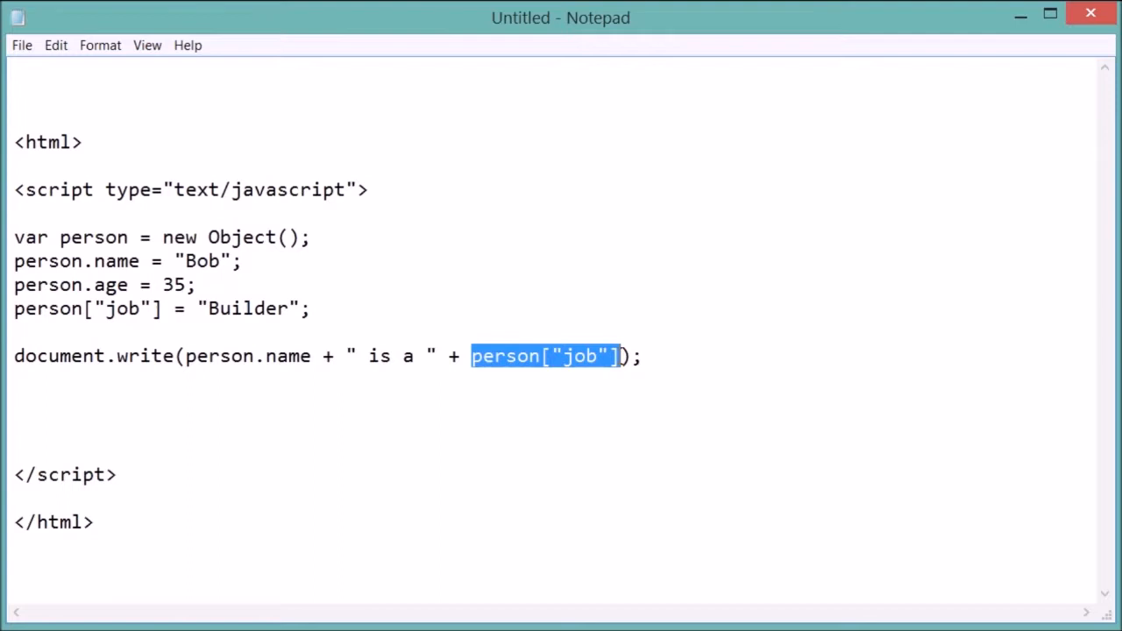
click(552, 236)
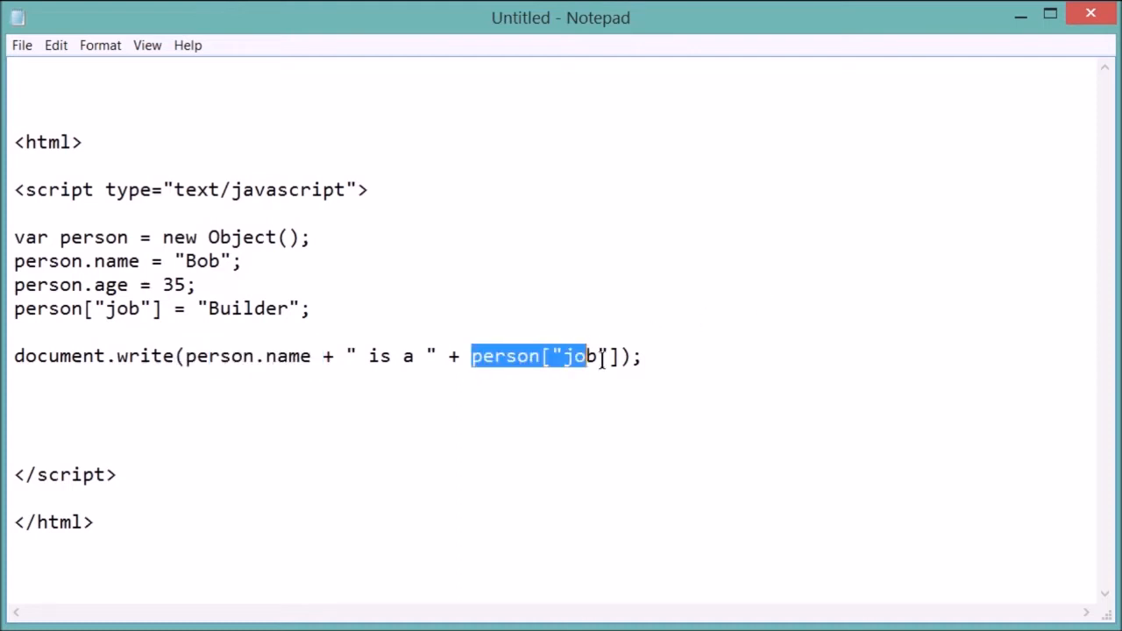
drag(581, 356, 617, 355)
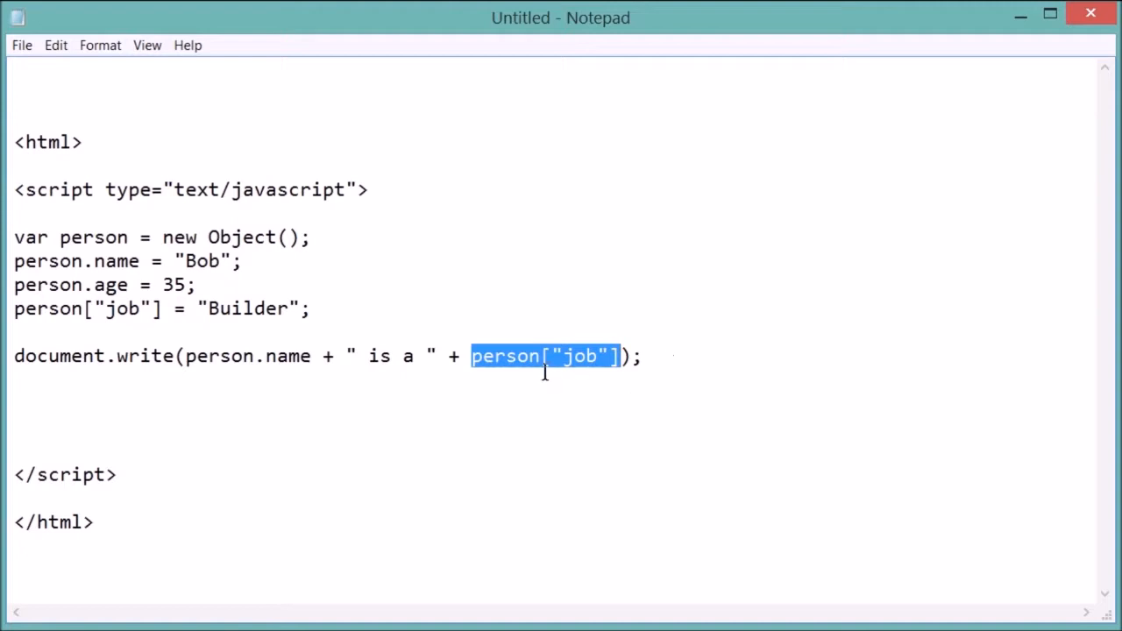
double_click(579, 356)
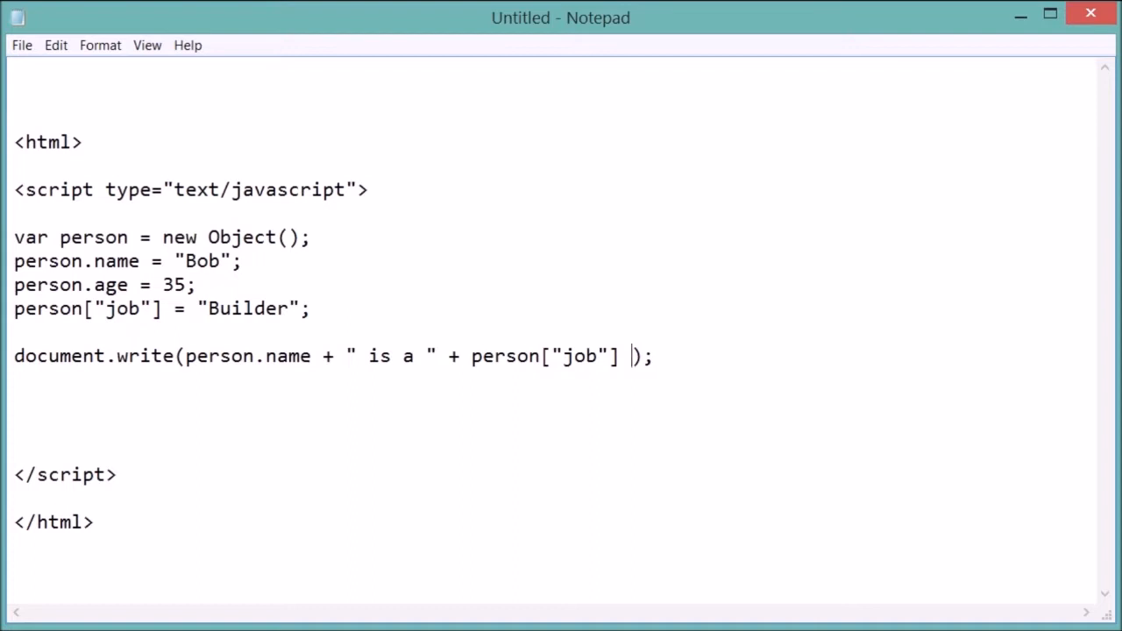
- Insert + "<br>" before the closing parenthesis of document.write
text(+ "<br>)
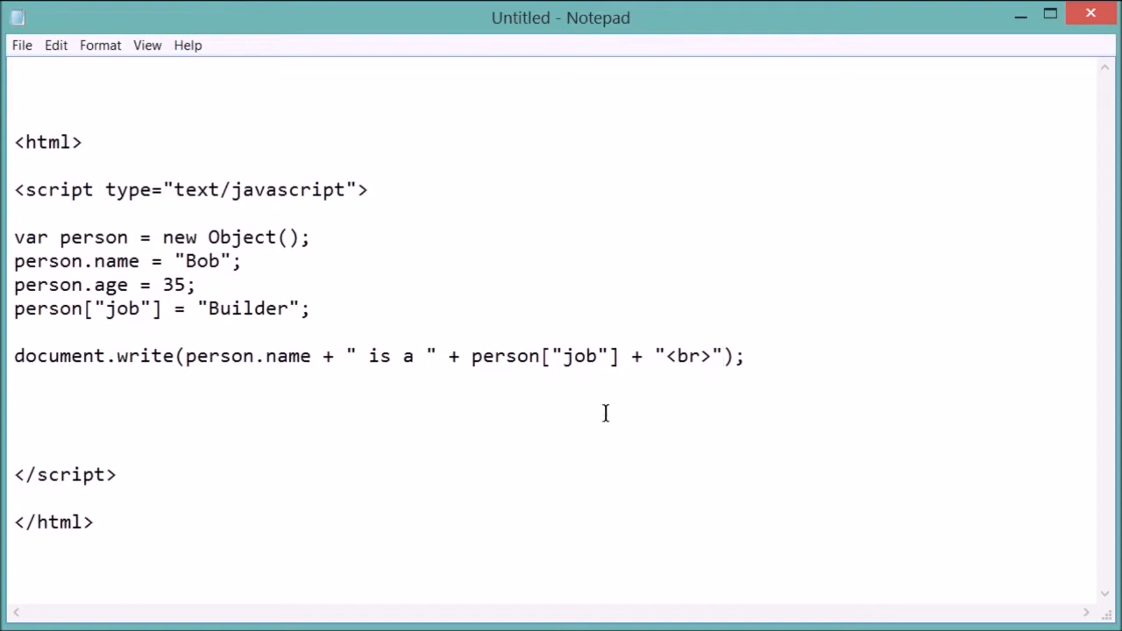
mouse_move(283, 412)
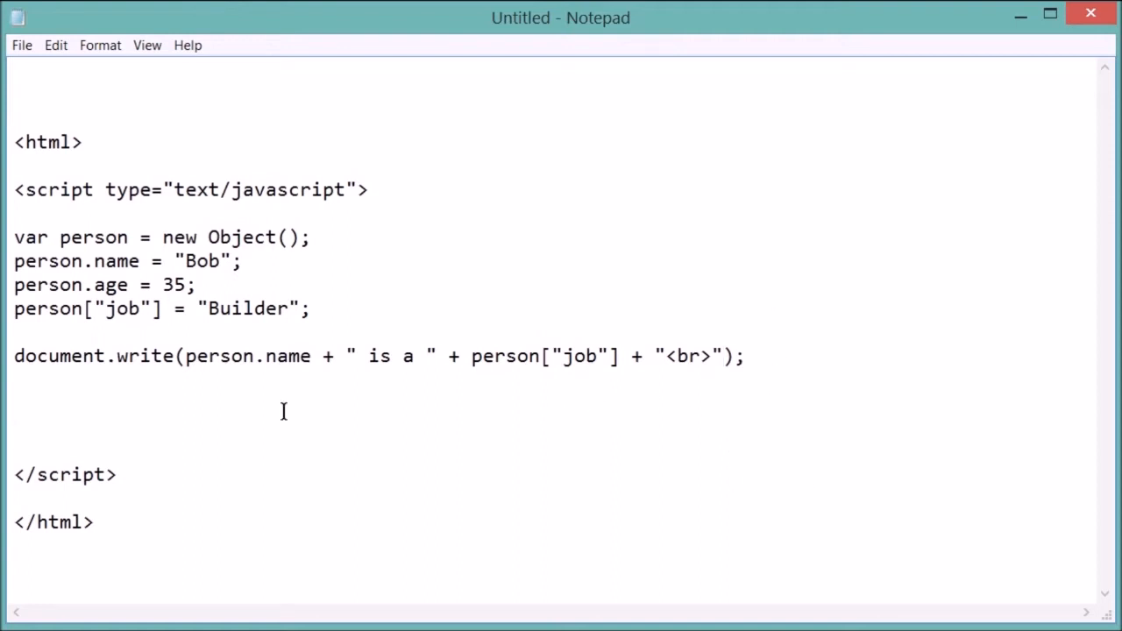
mouse_move(149, 129)
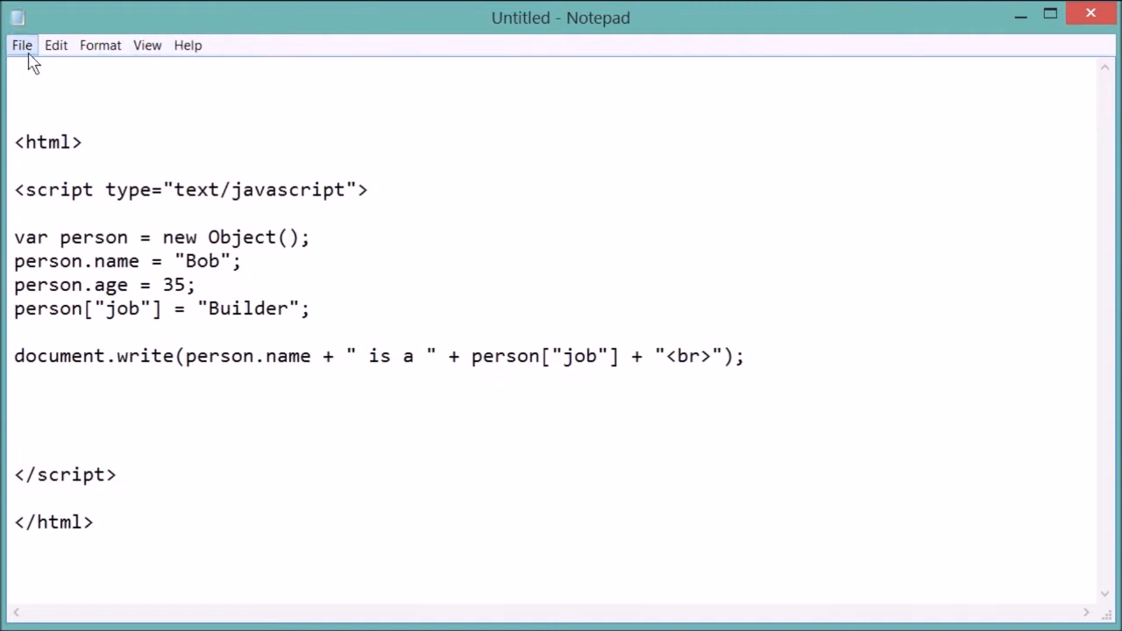
- Save as basic-objects.html, type All Files, in the Scripting tutorial folder
click(22, 44)
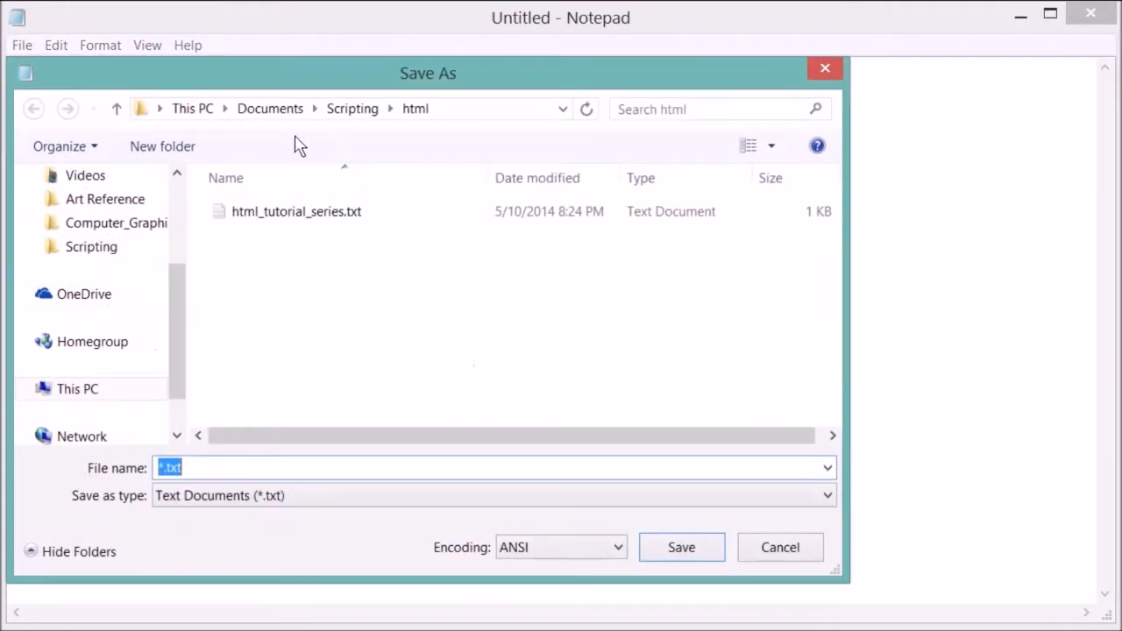
click(34, 108)
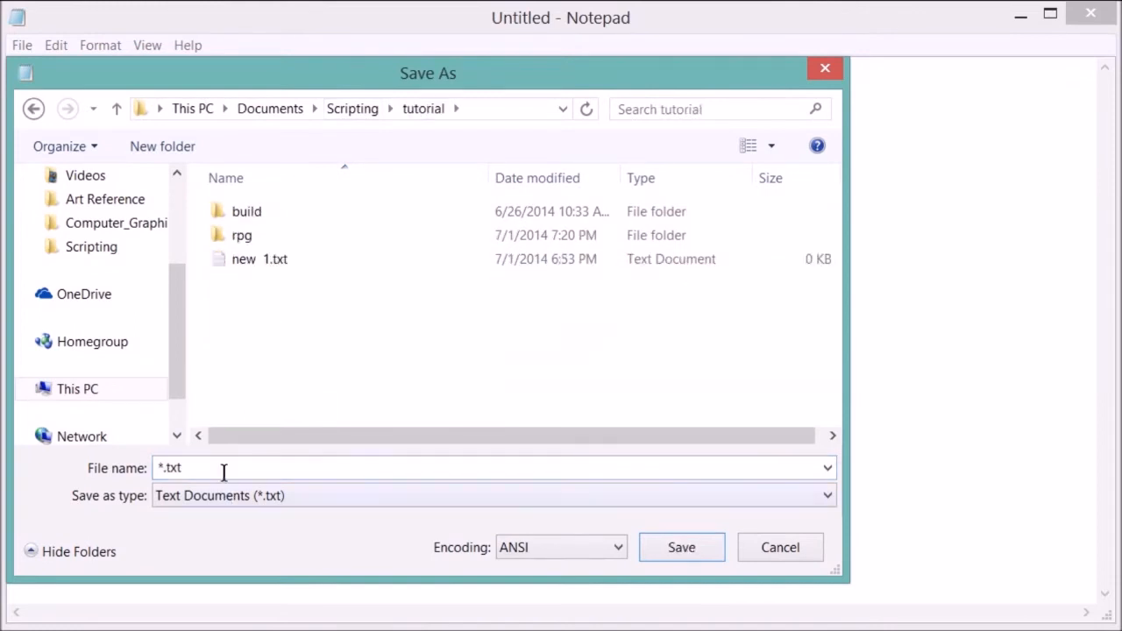
click(491, 495)
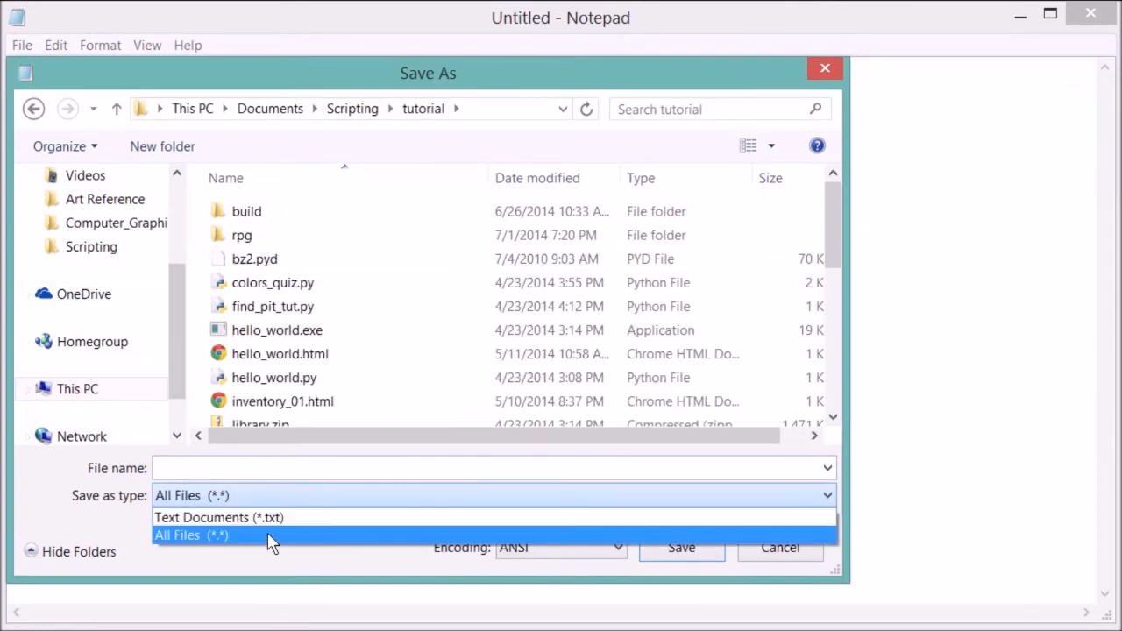
click(190, 535)
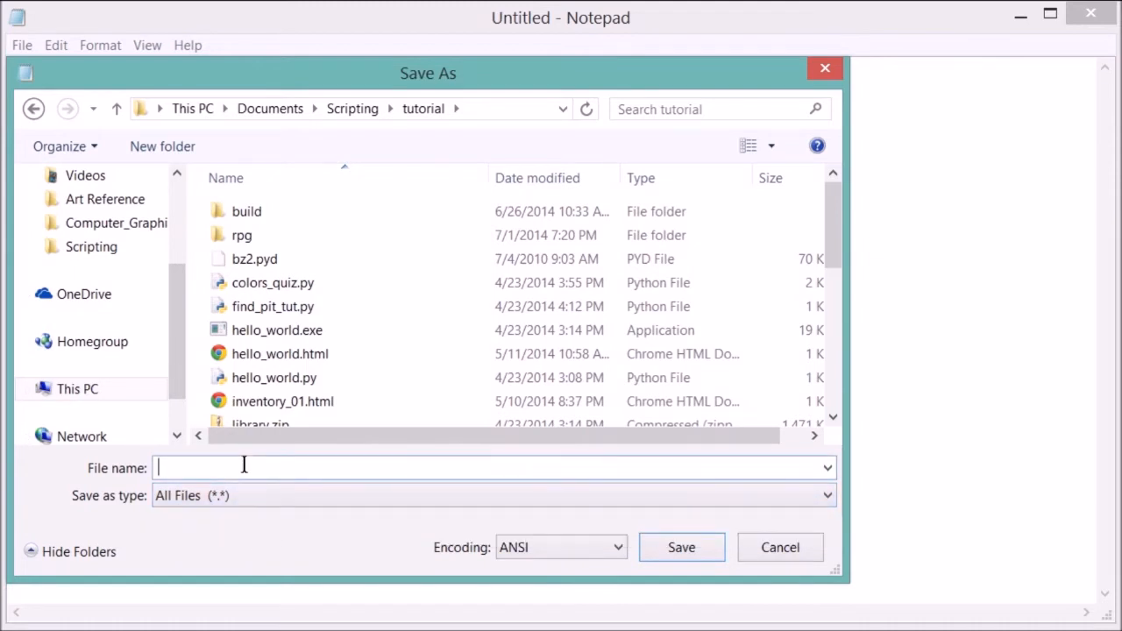
text(basic-objhe)
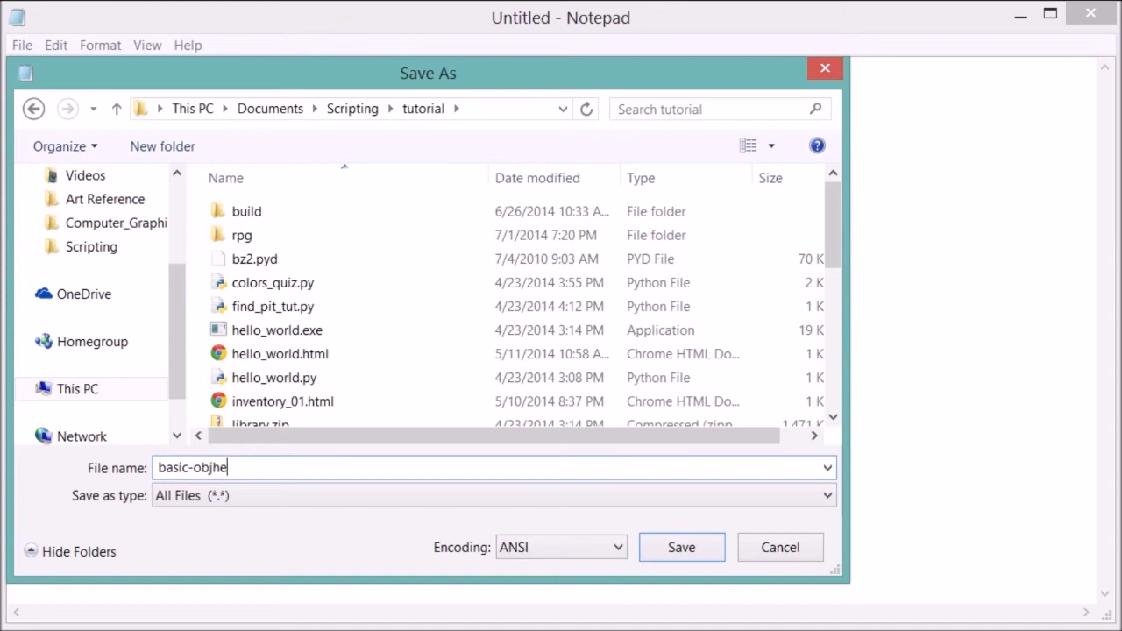
text(cts)
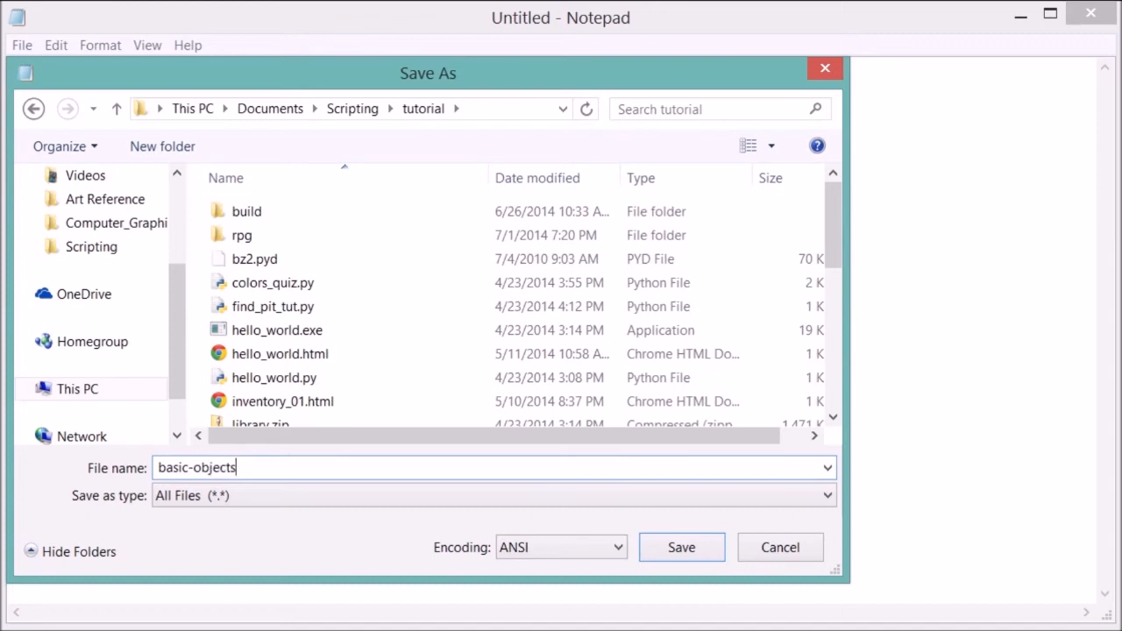
text(.html)
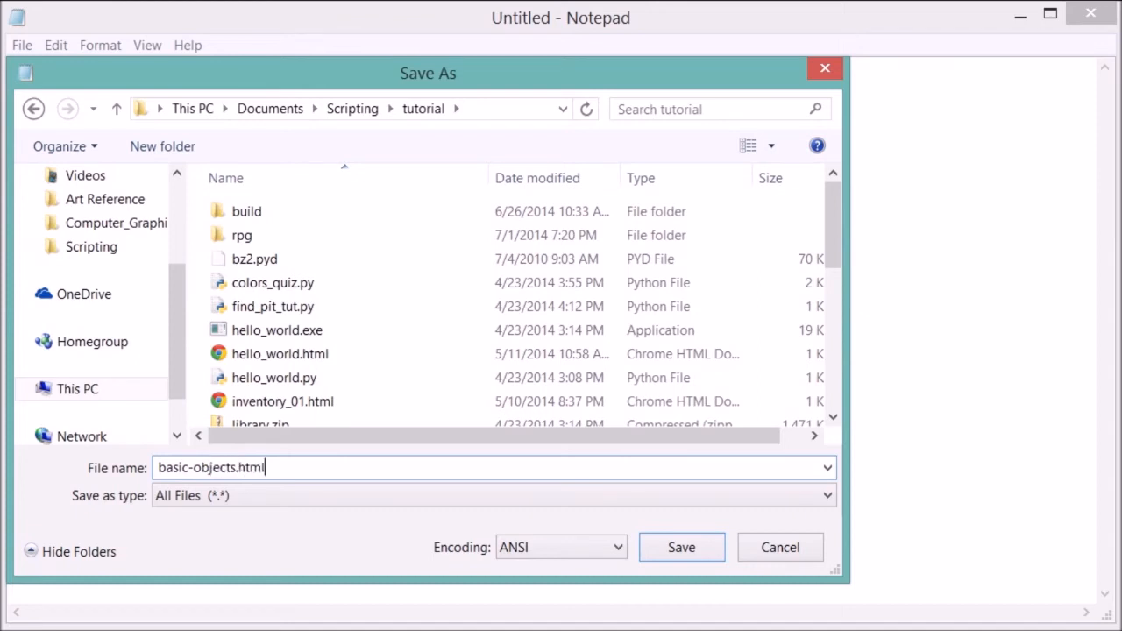
click(681, 547)
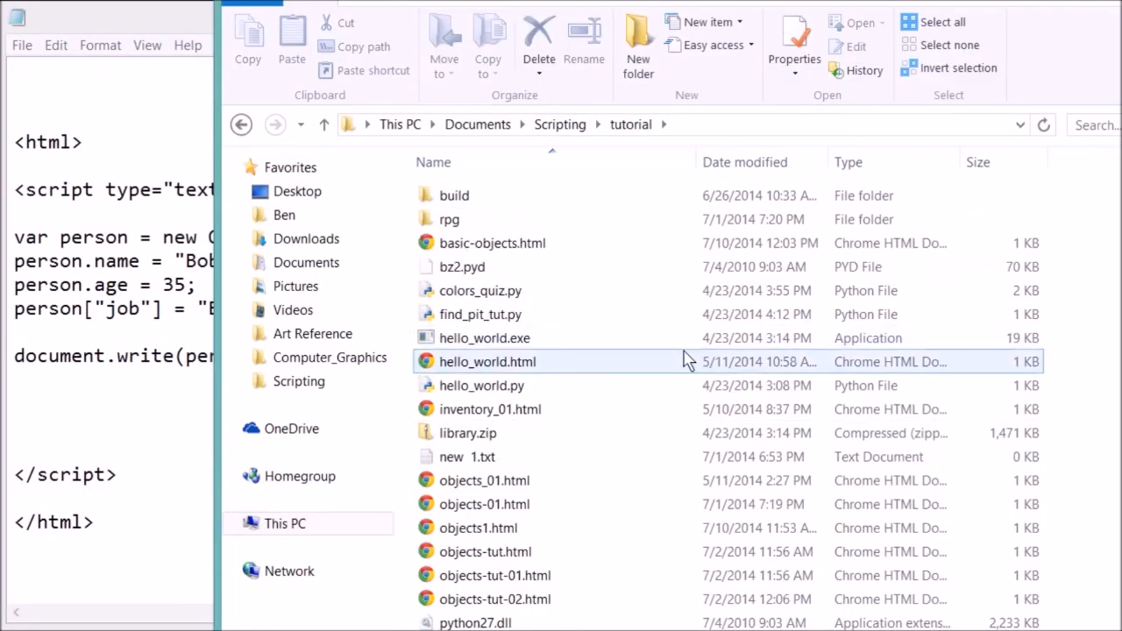
- Open basic-objects.html with Google Chrome from its right-click menu
right_click(492, 243)
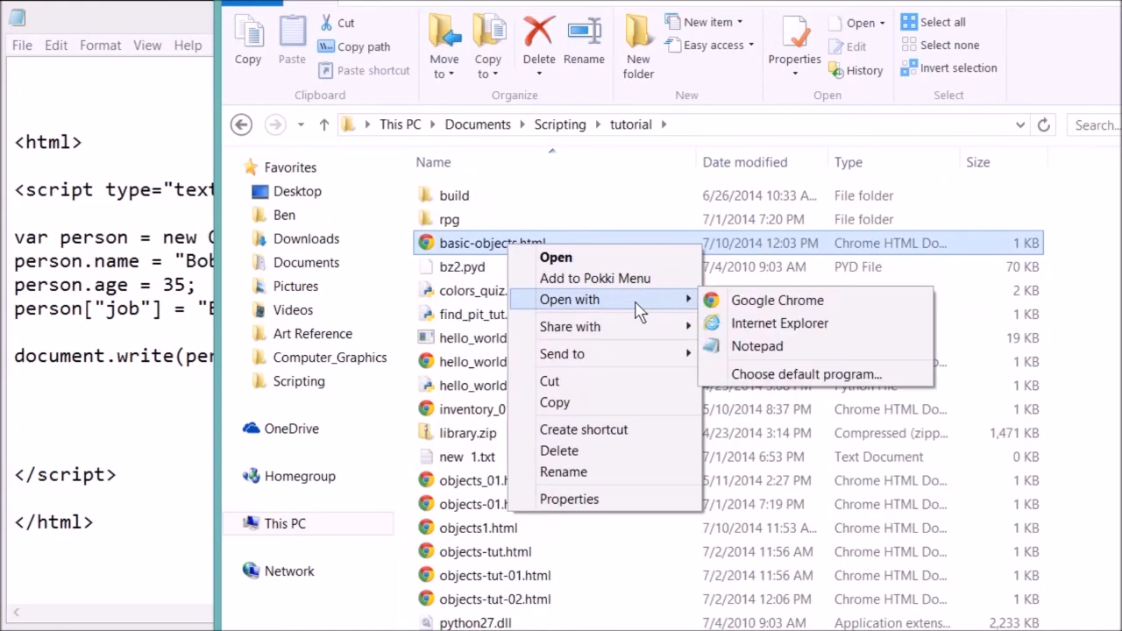
click(776, 300)
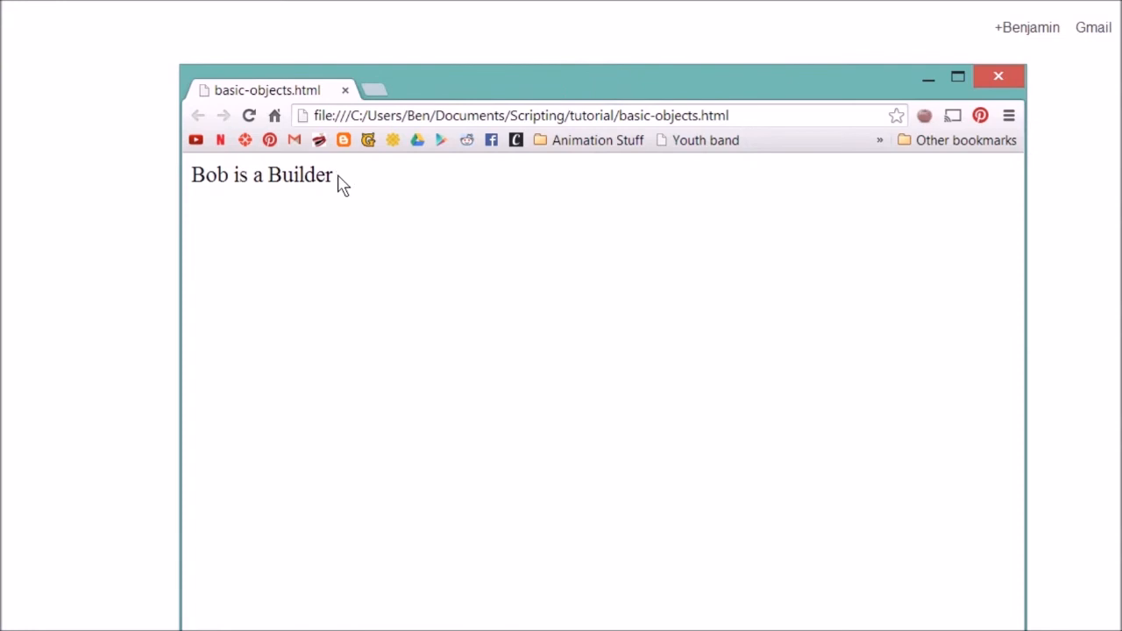
mouse_move(346, 242)
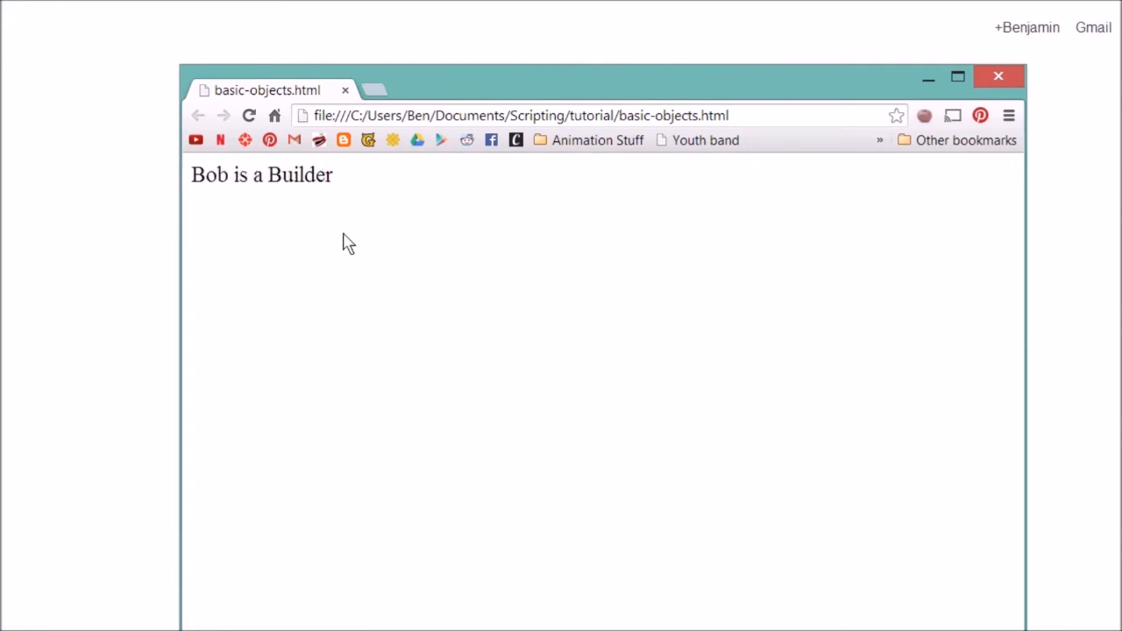
mouse_move(369, 279)
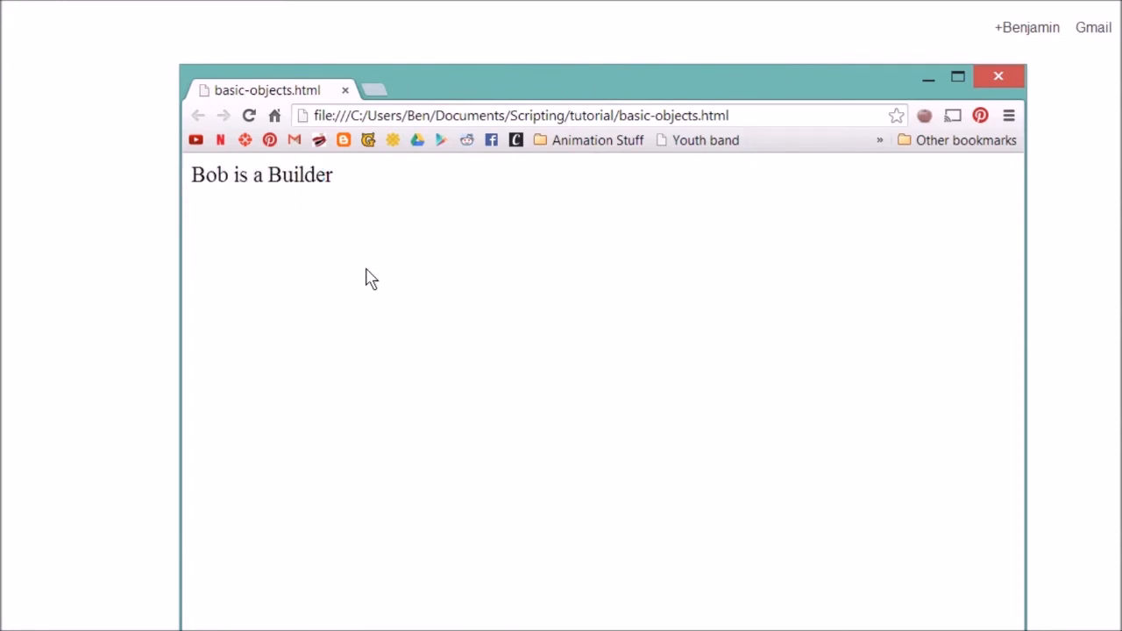